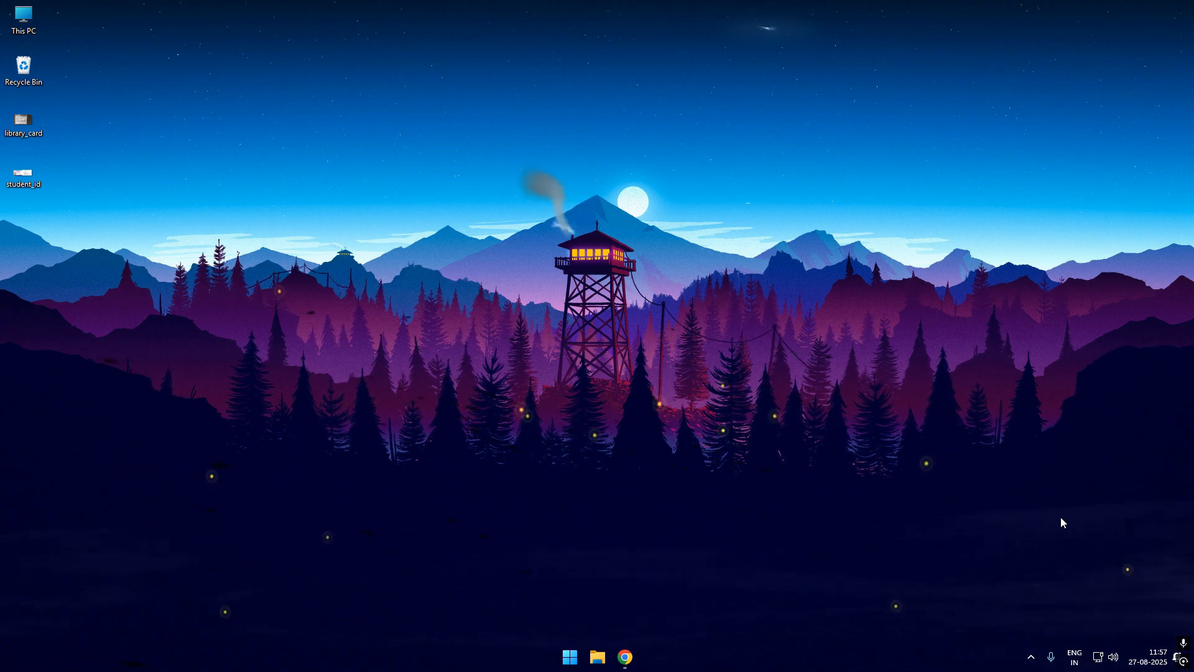
Step: In Chrome, start the free student Gemini offer and open the current plan's settings
click(624, 656)
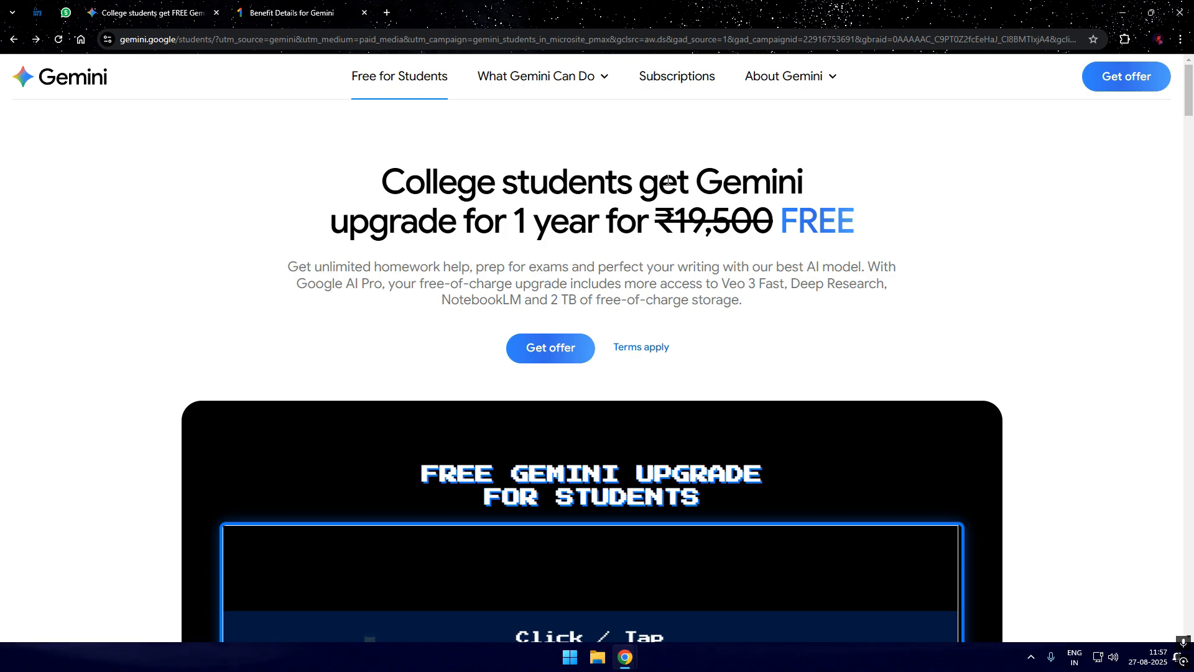
mouse_move(550, 347)
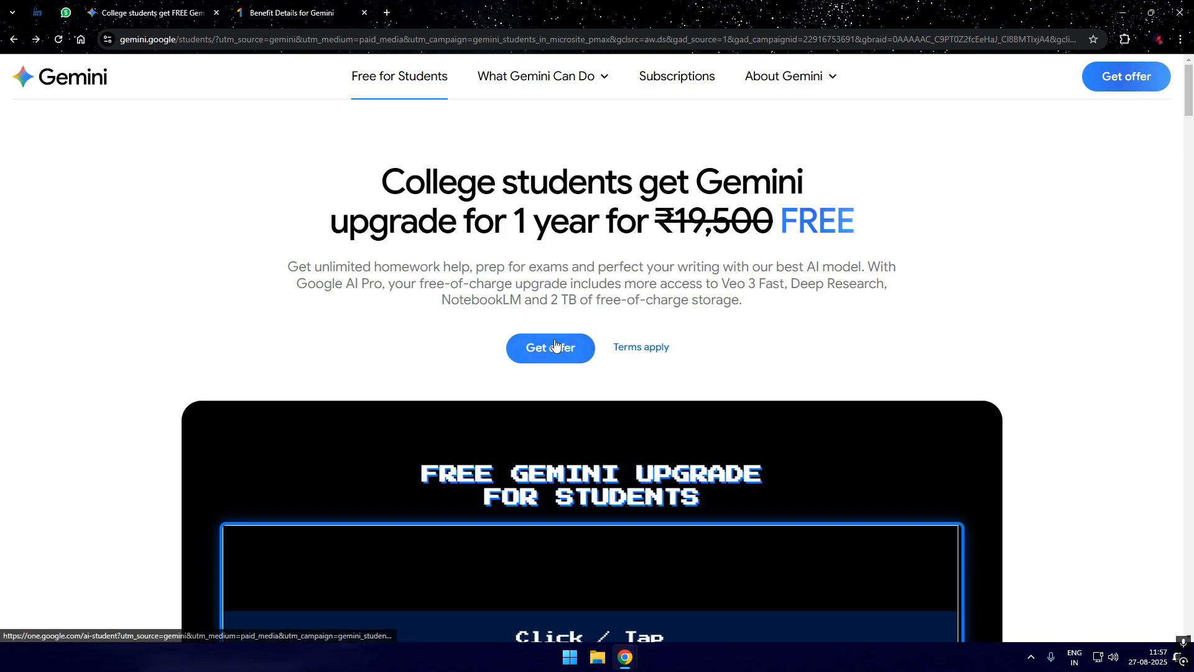
click(550, 347)
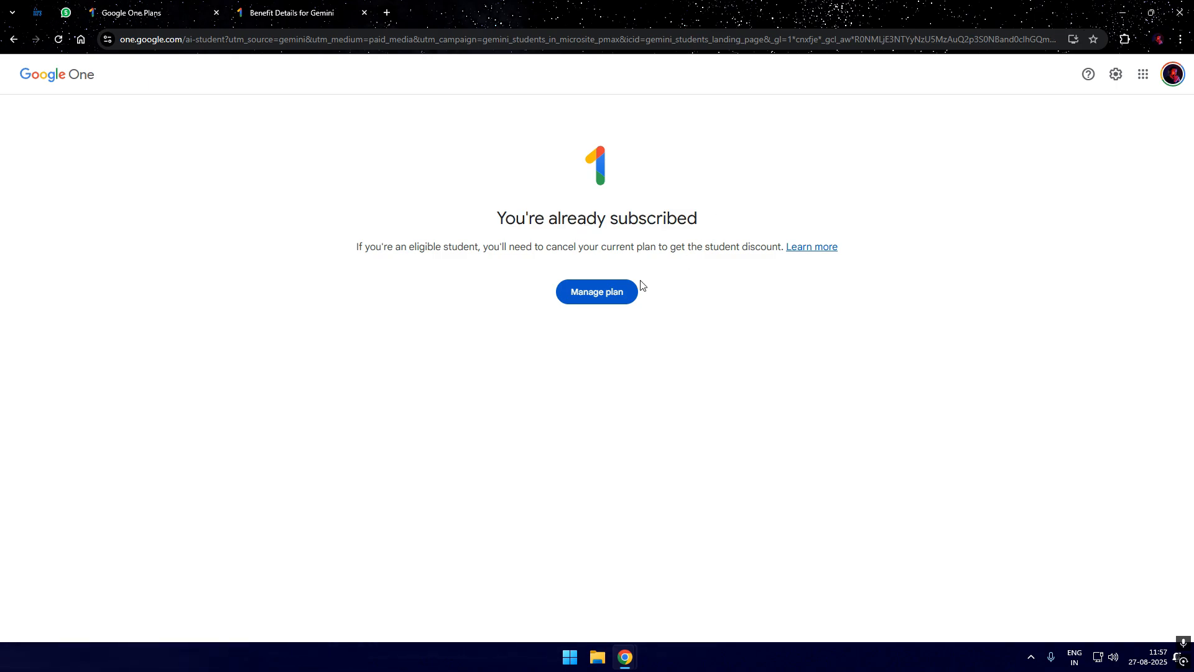
click(596, 291)
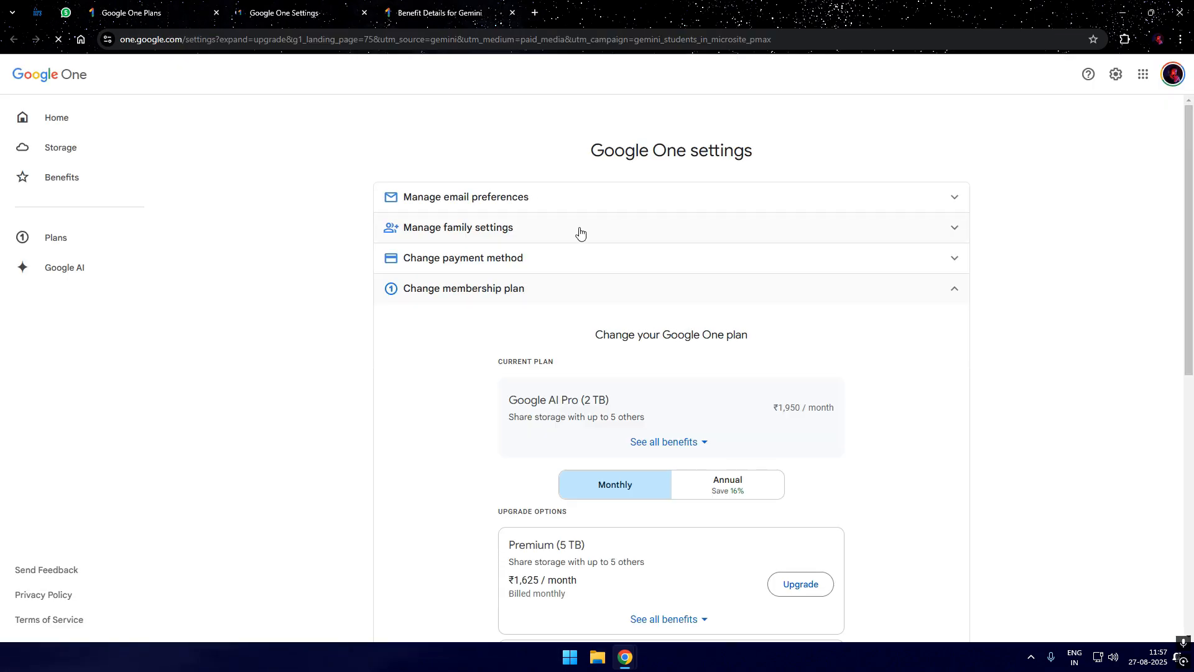
scroll(down, 3)
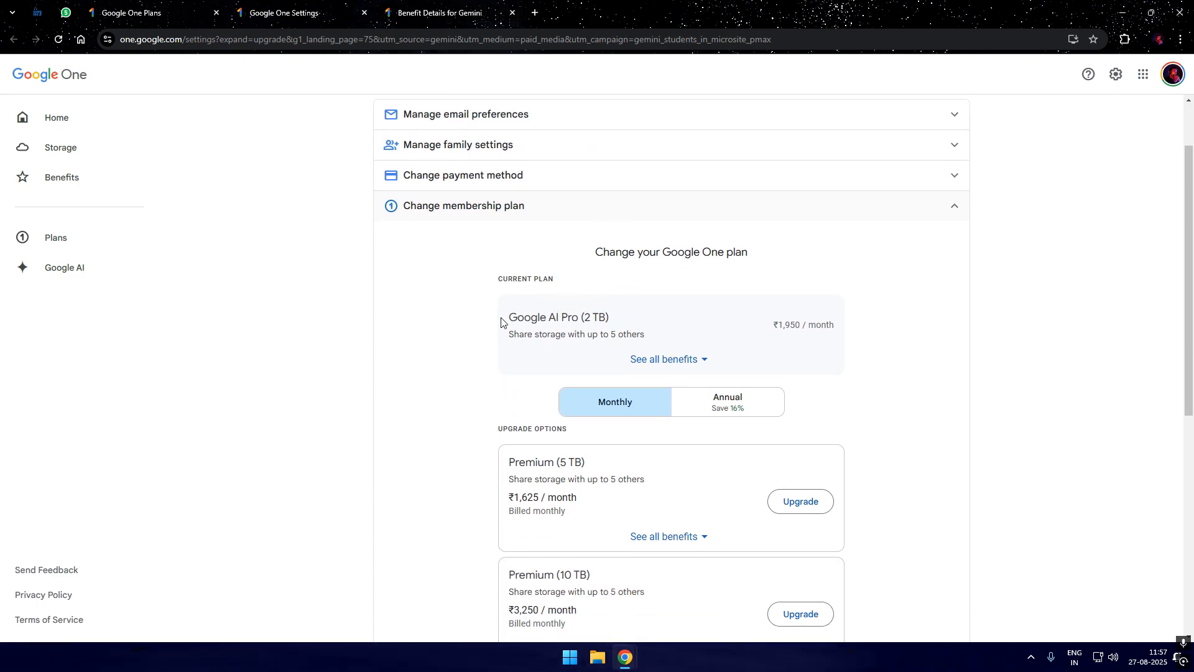
scroll(down, 3)
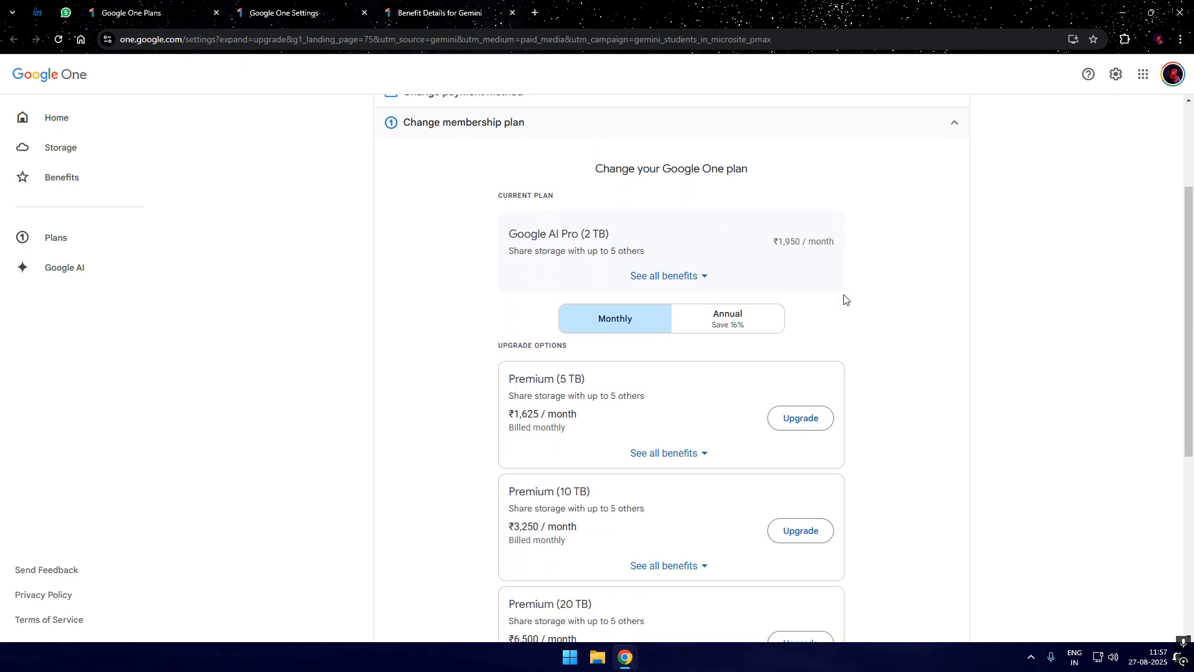
Step: Under Benefits, view the Gemini Pro card's details
click(61, 177)
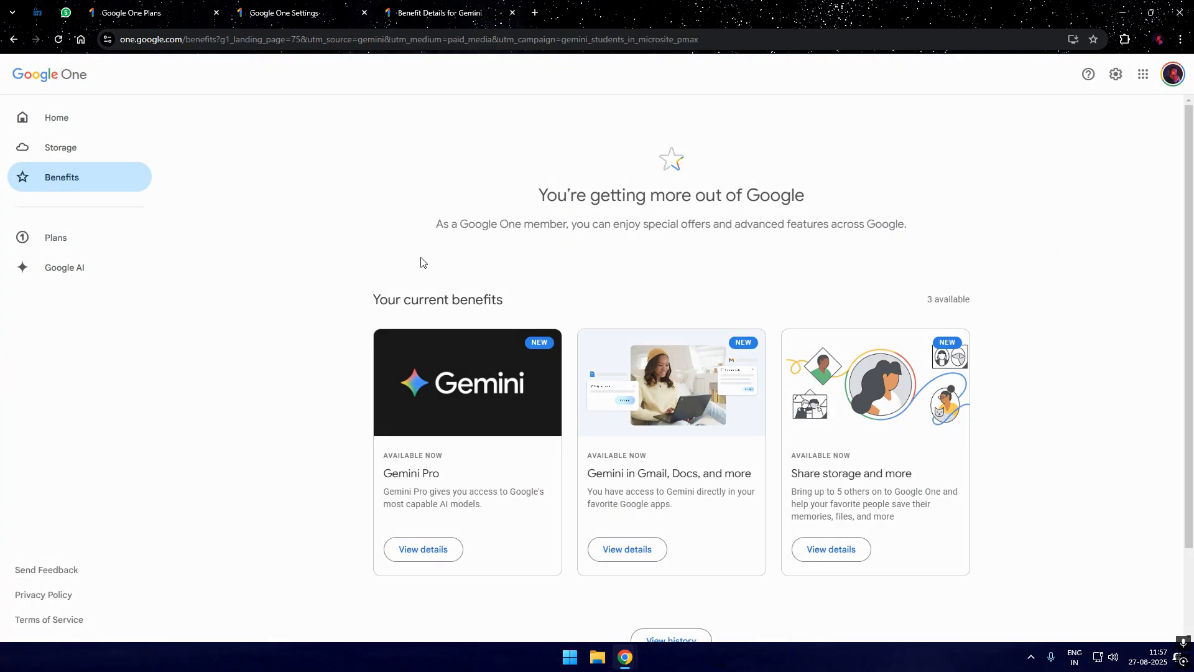
scroll(down, 3)
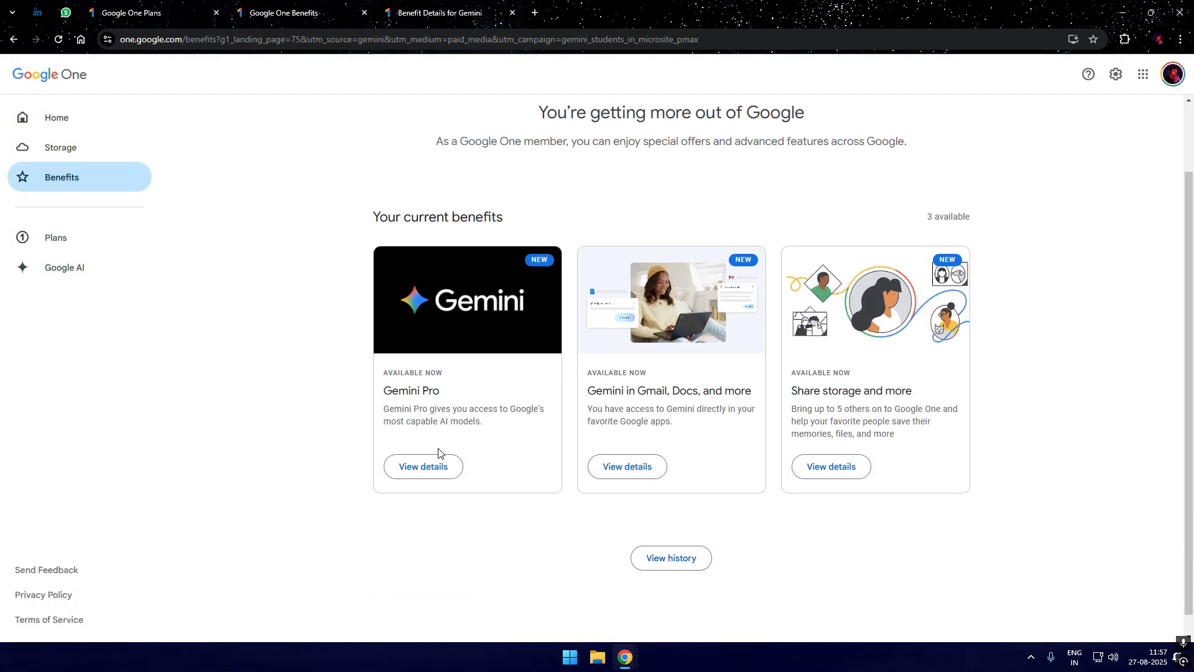
click(423, 466)
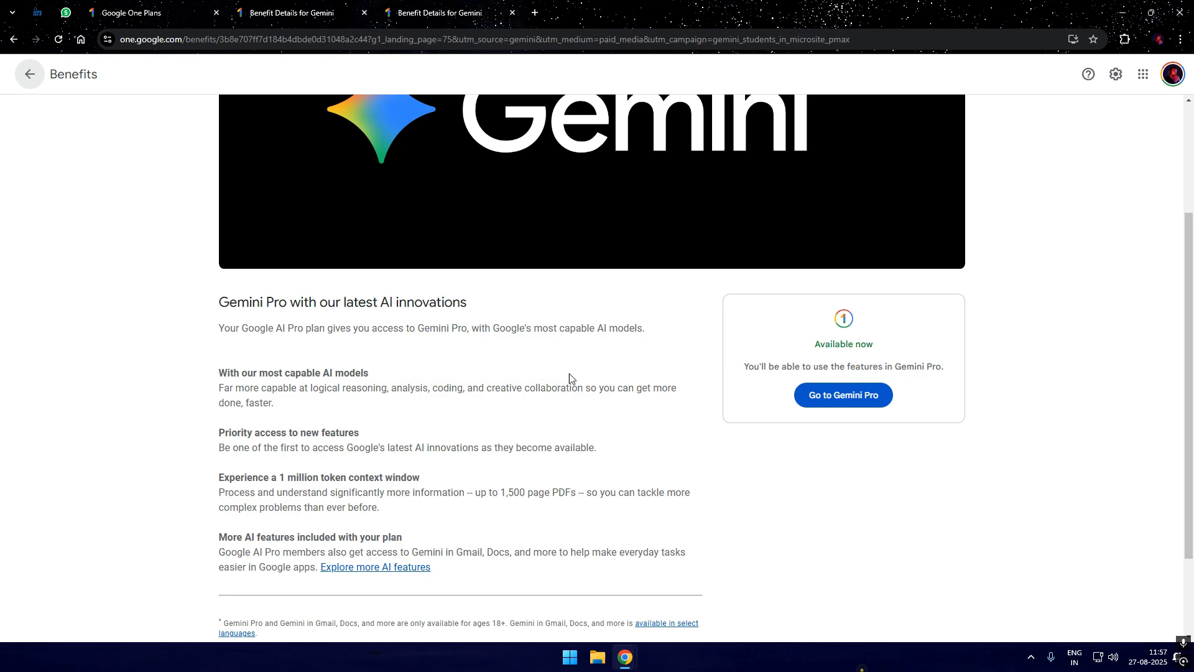
scroll(down, 3)
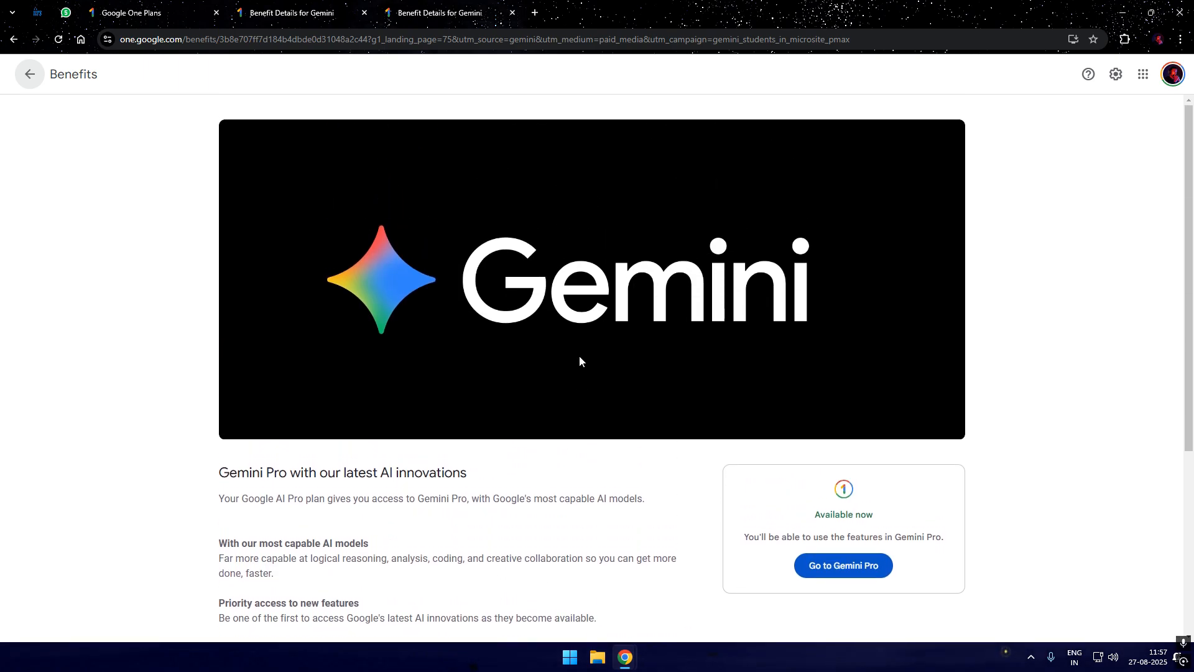
Step: Review the Upgrade landing page in the other account's Gemini window, then return to the student offer
click(842, 565)
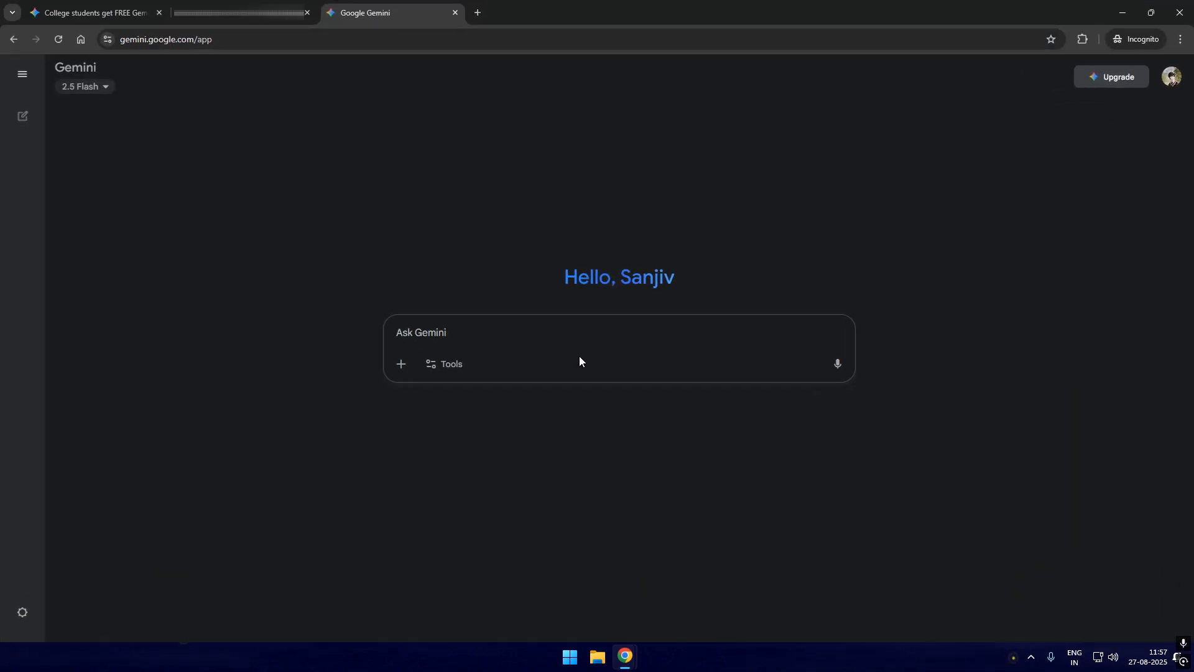
mouse_move(337, 122)
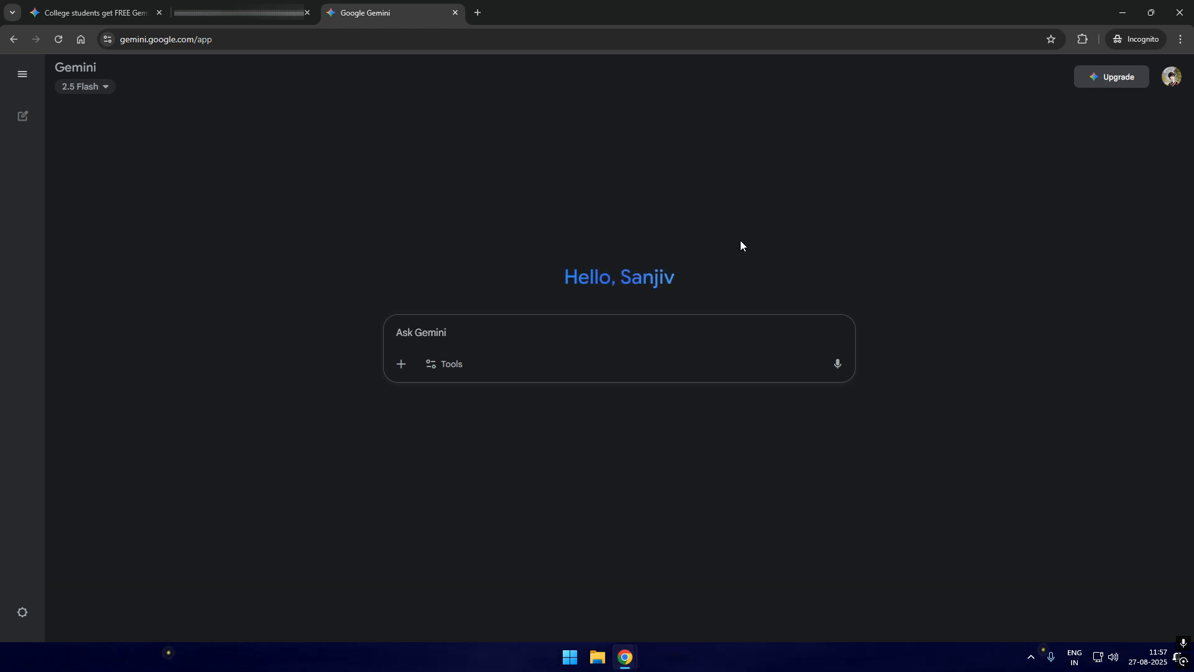
mouse_move(1111, 78)
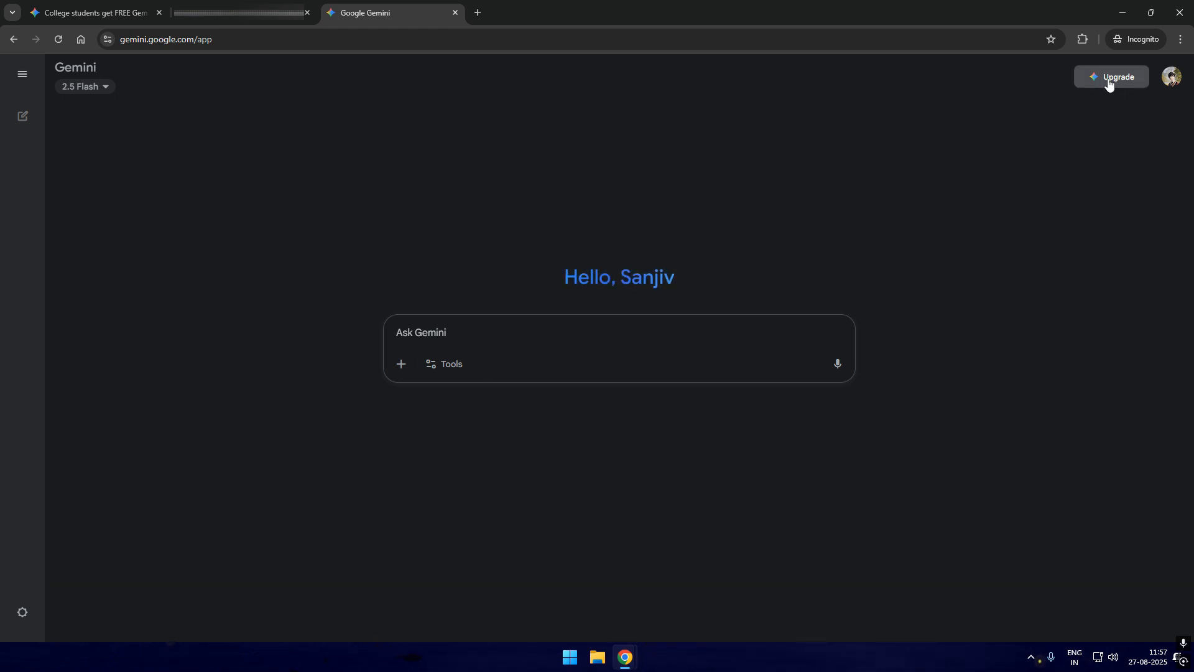
click(1111, 77)
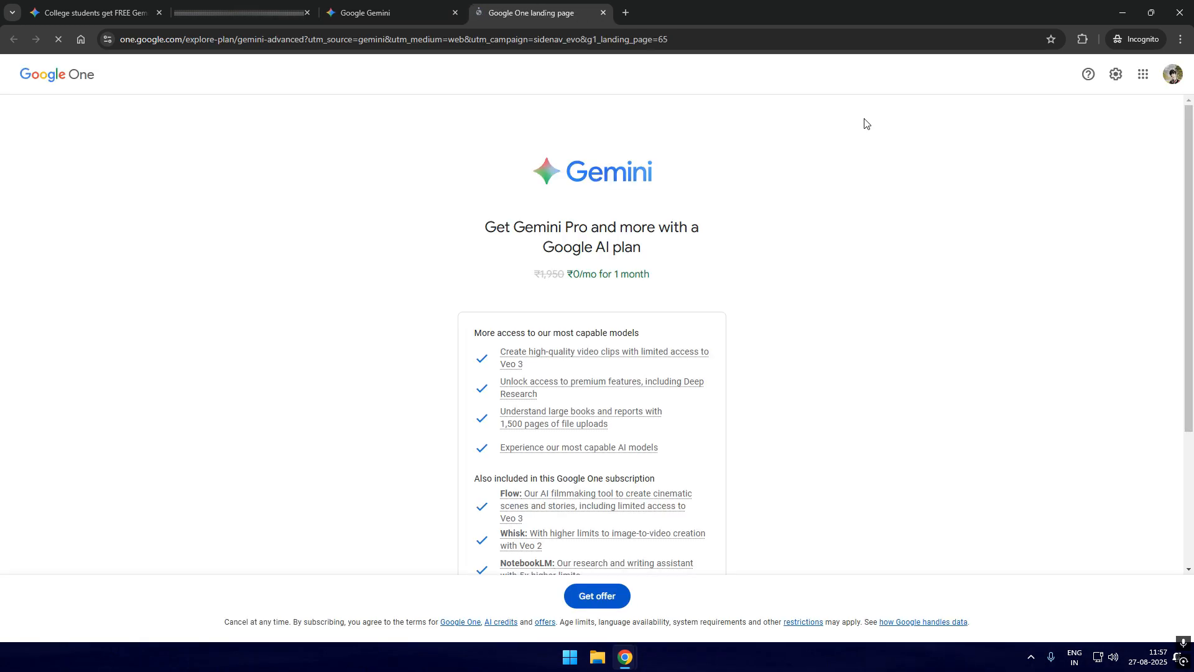
drag(484, 226, 642, 248)
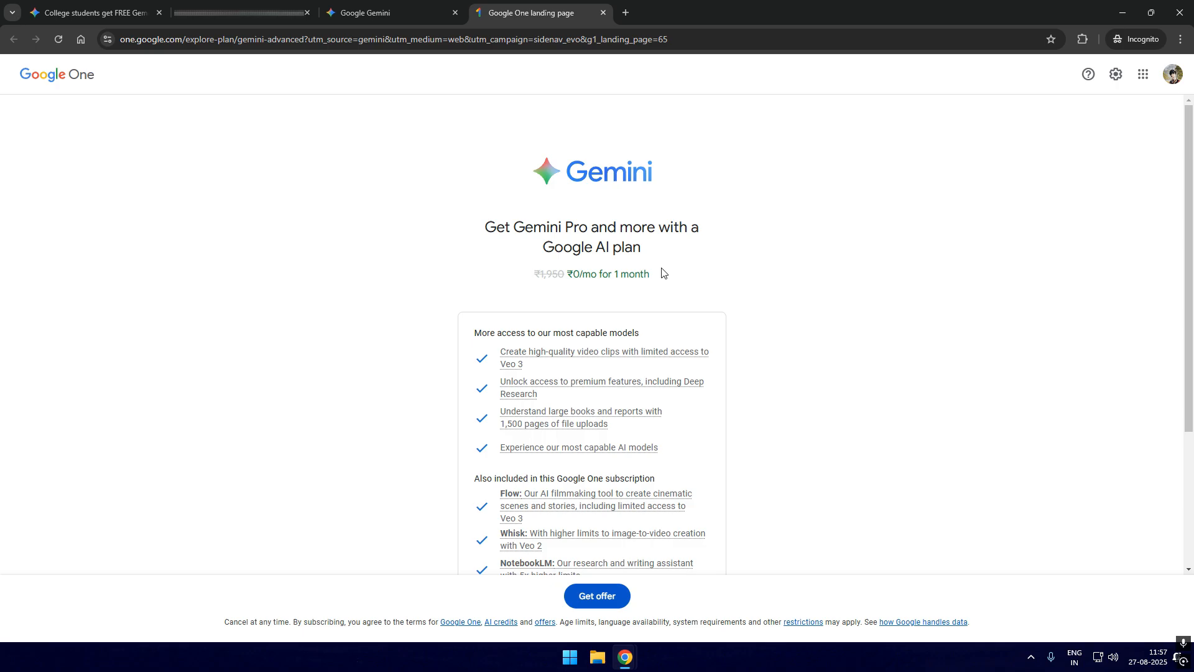
click(92, 12)
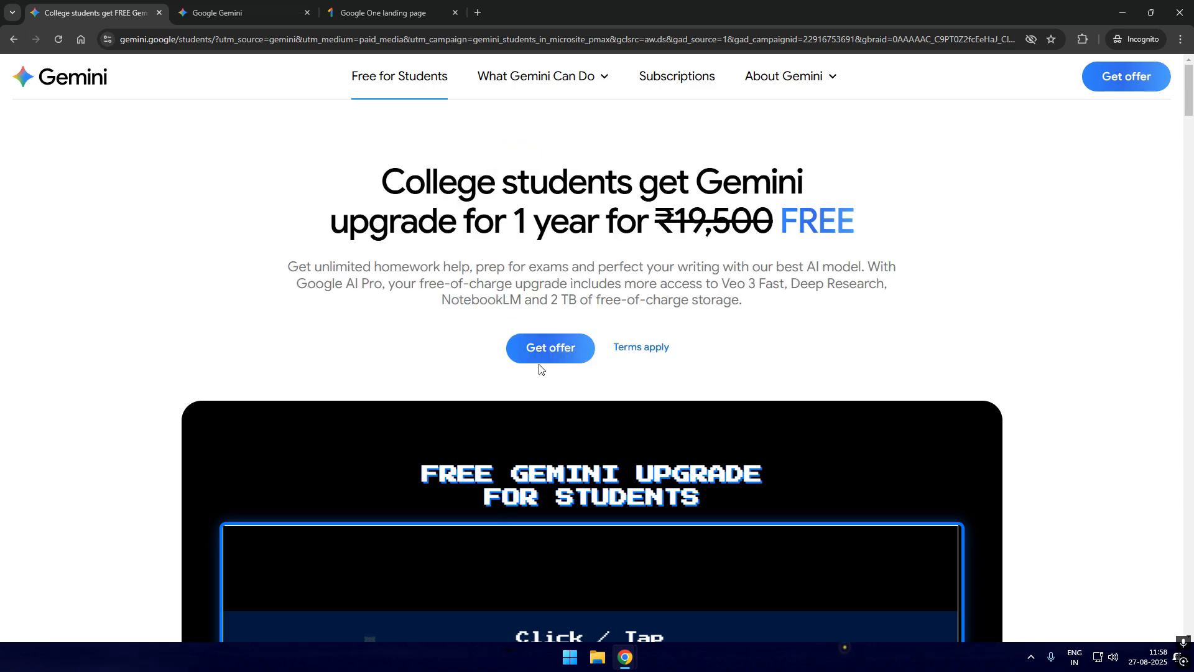
Step: Open the student offer and highlight its University students Google AI Pro headline
click(550, 347)
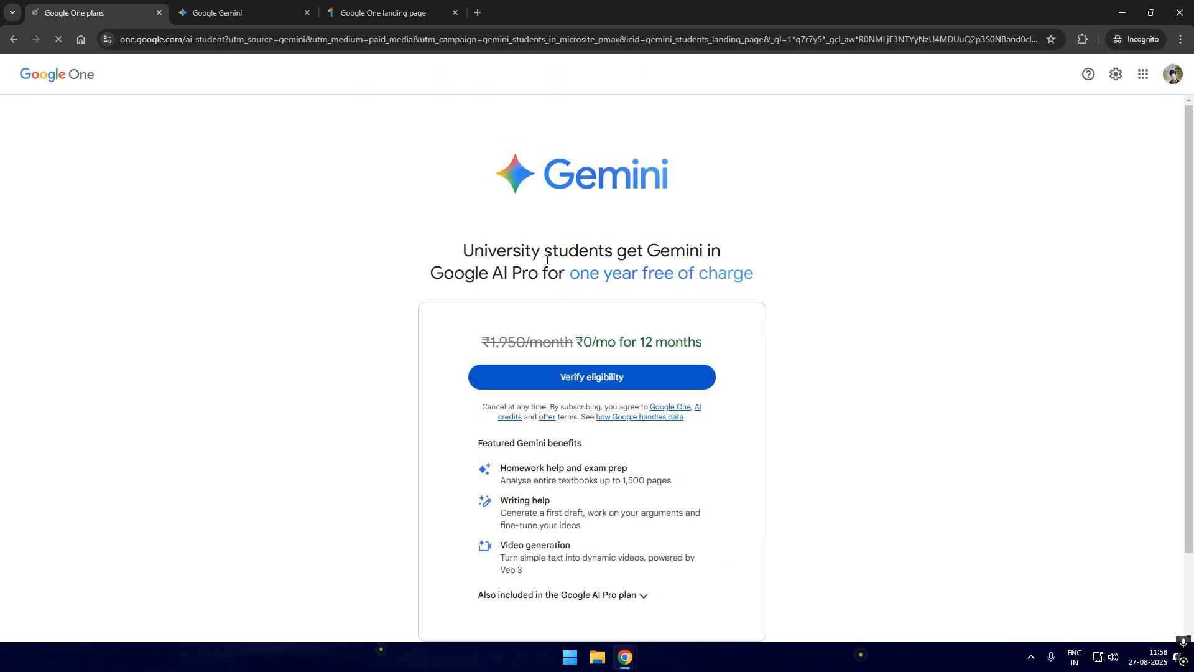
drag(463, 250, 720, 250)
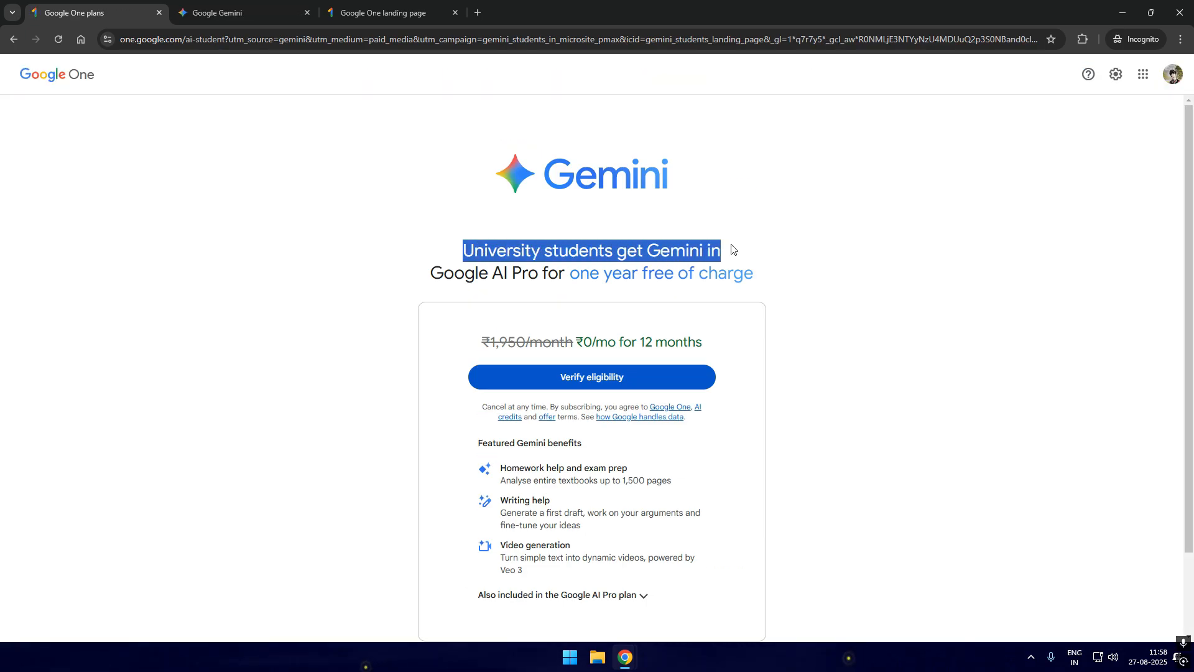
drag(732, 249, 548, 273)
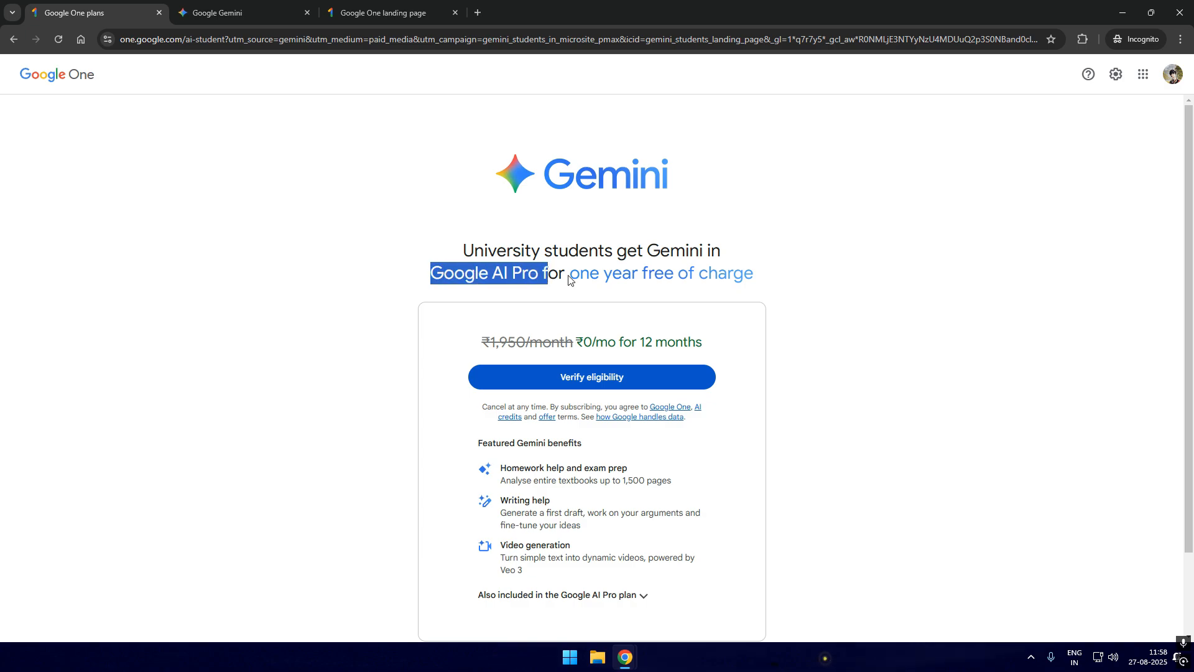
scroll(down, 3)
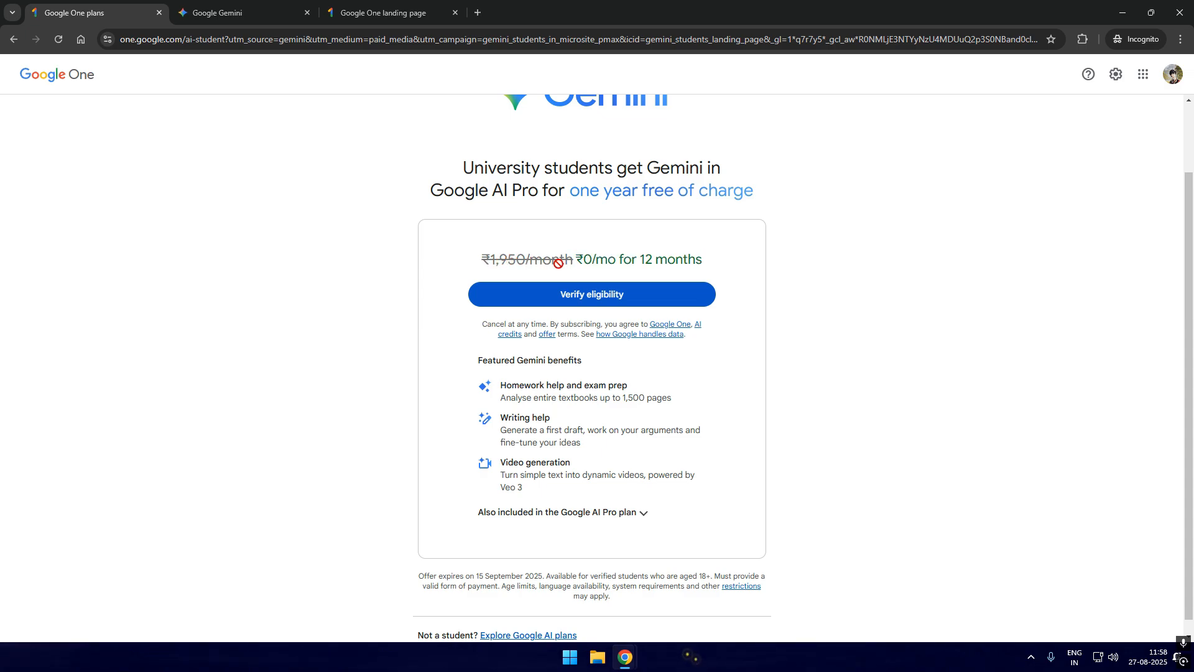
mouse_move(591, 295)
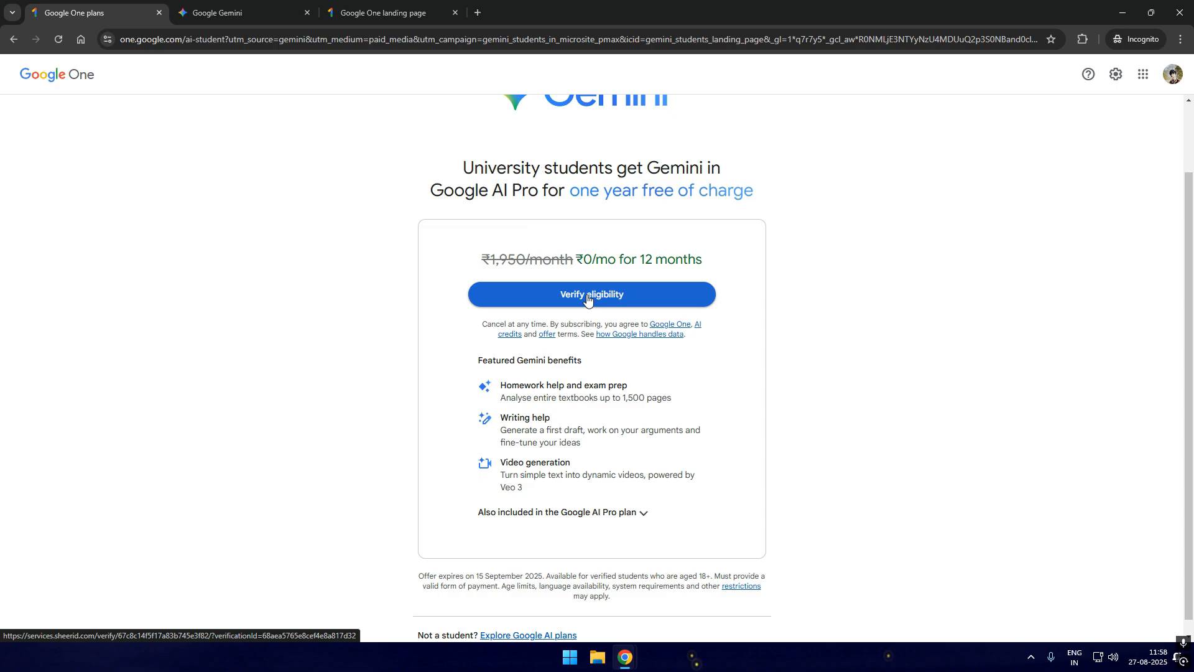
Step: Enter India, Siliguri Institute Of Technology 119, name, birth date and saved email in SheerID
click(591, 294)
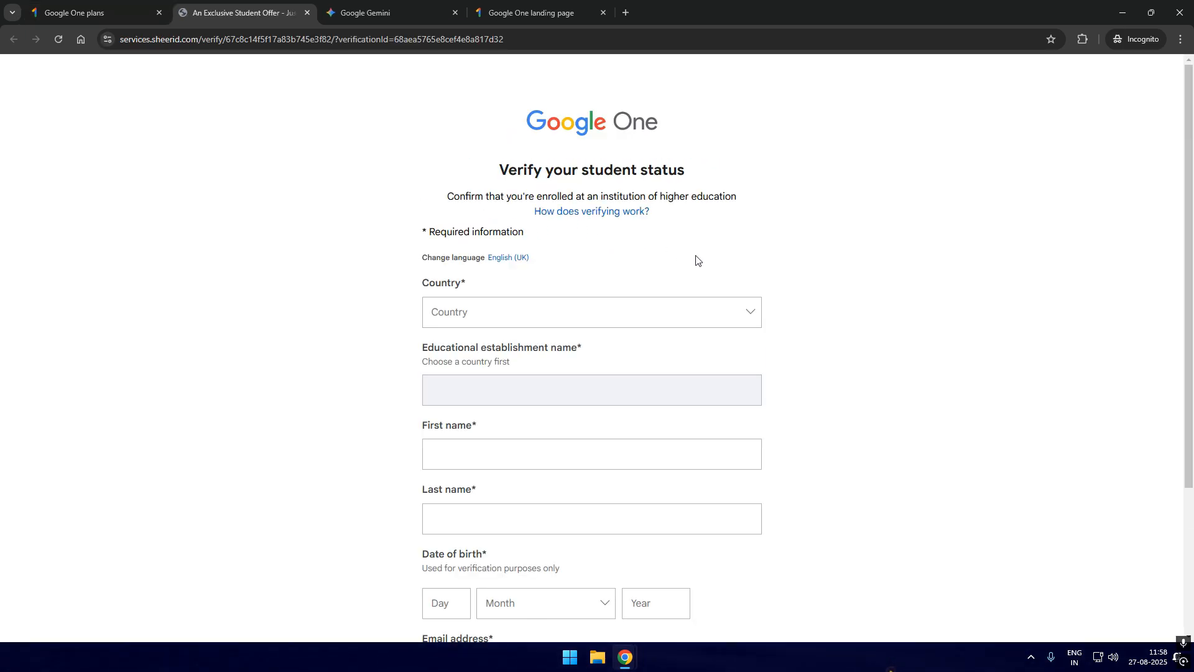
text(India)
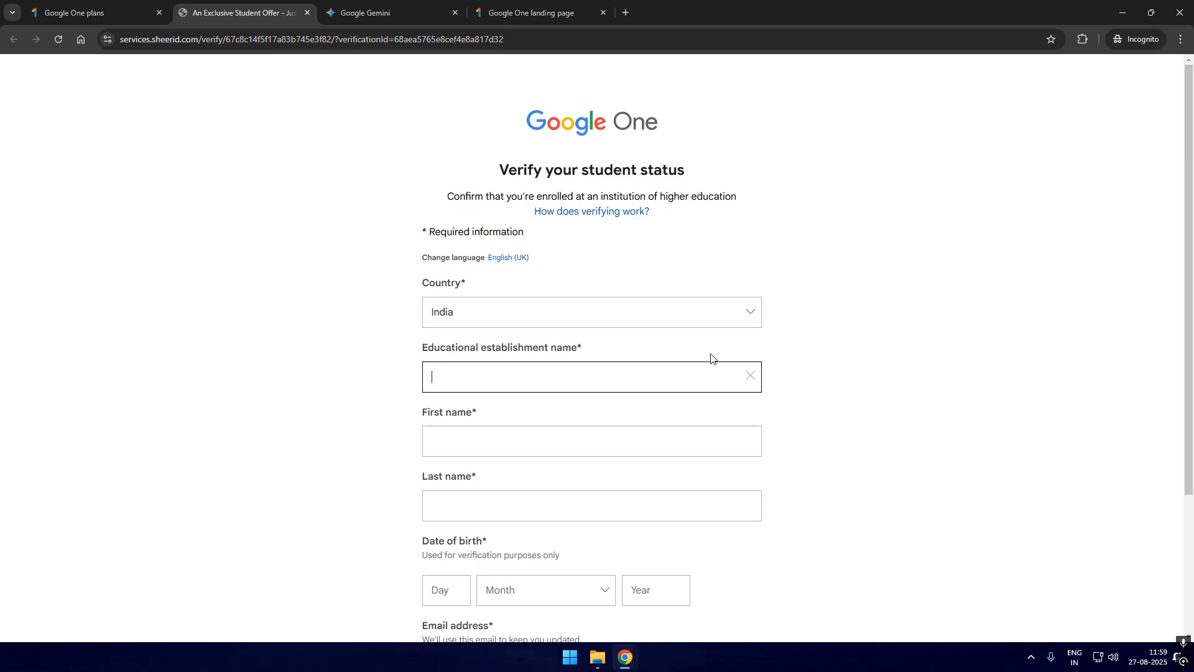
text(Siliguri Institute of Technology)
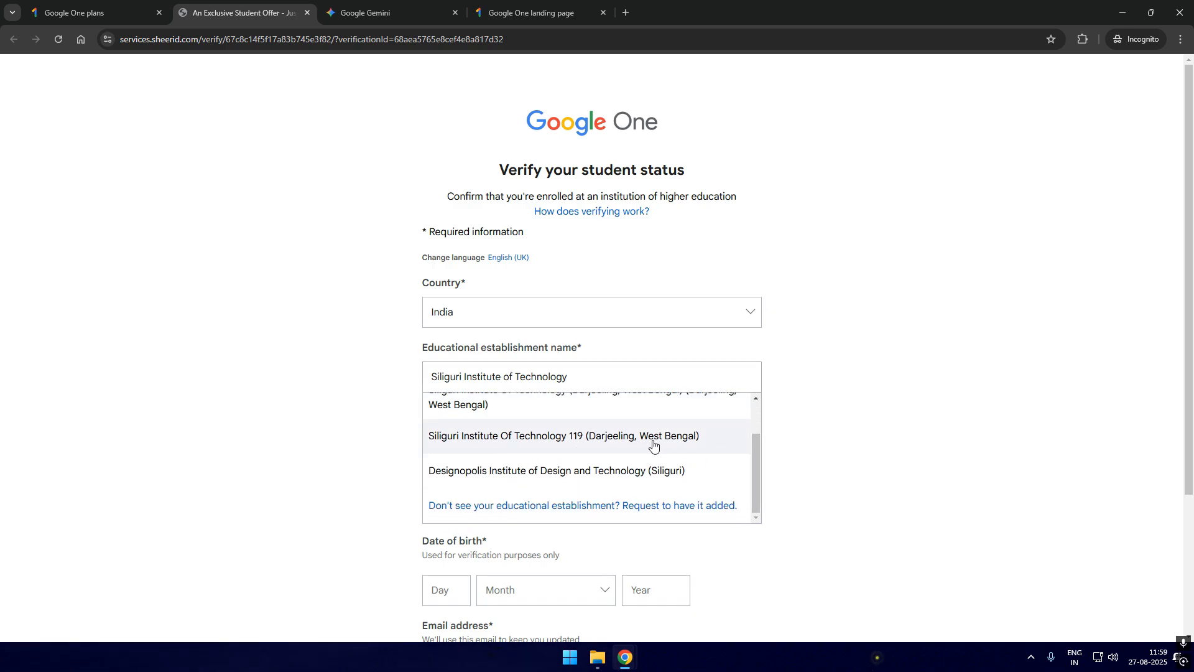
click(562, 436)
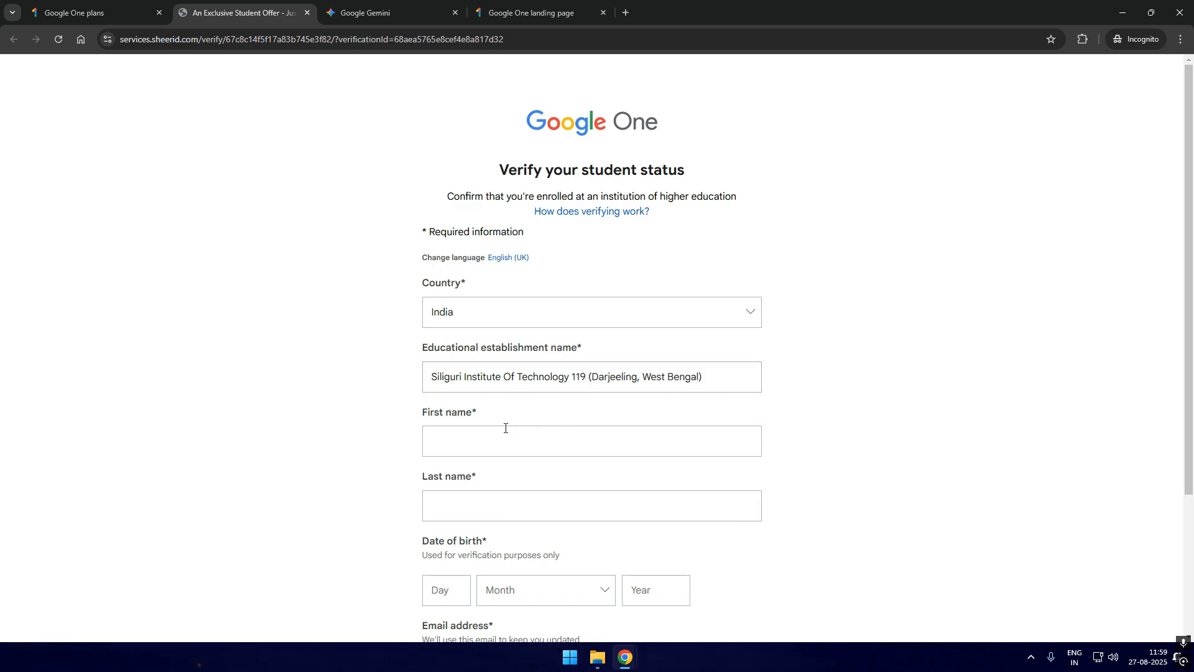
click(591, 440)
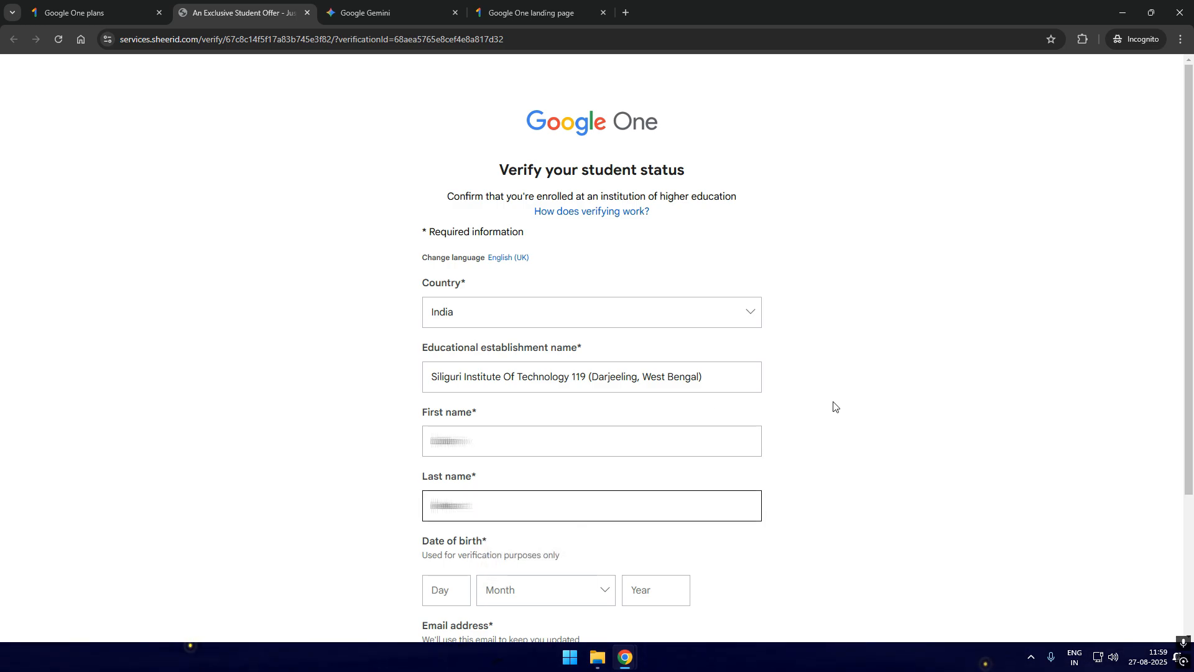
scroll(down, 3)
text(2001)
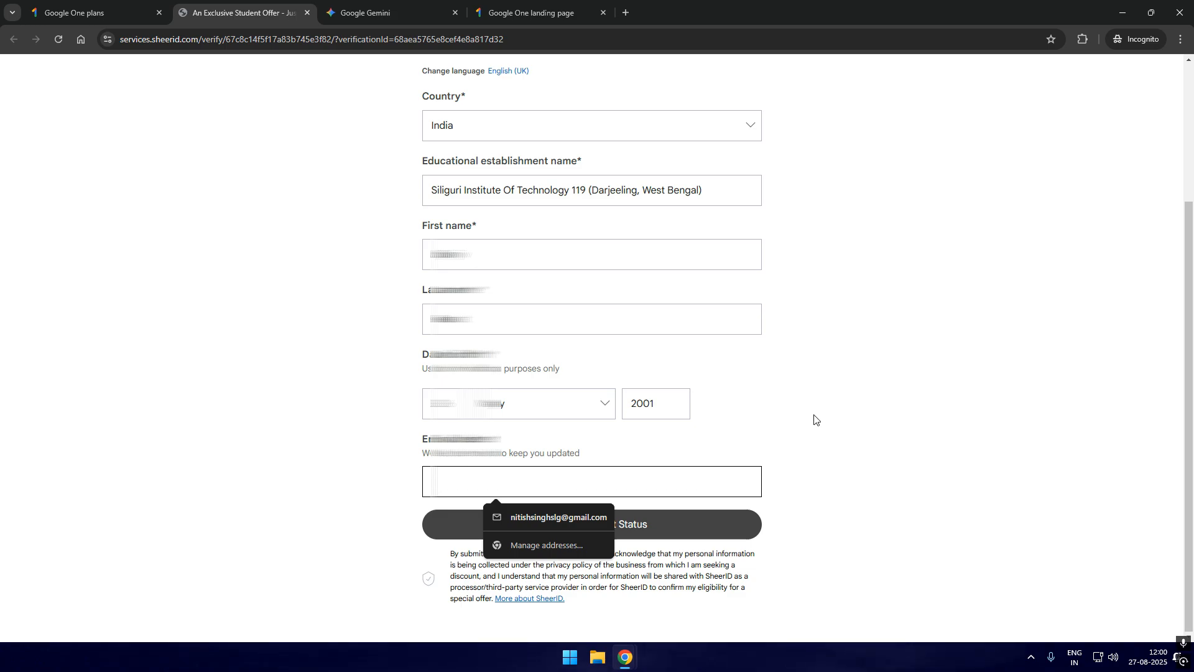
click(557, 517)
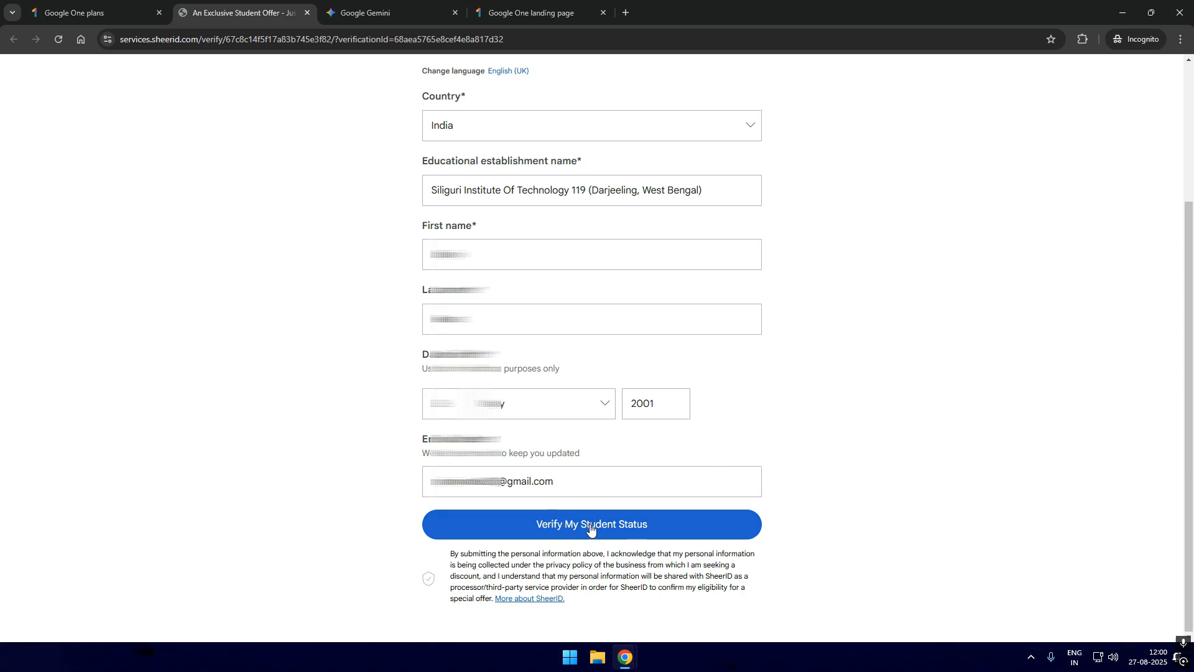
Step: Submit the student status form and highlight the academic credentials portal explanation
click(592, 524)
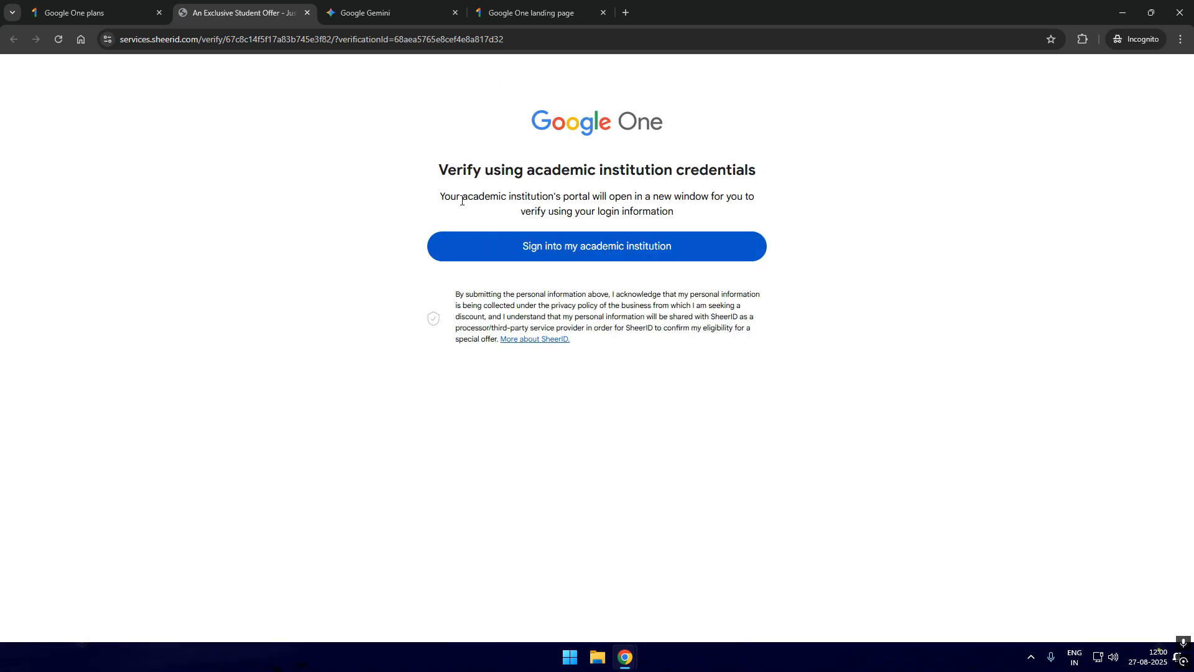
triple_click(597, 169)
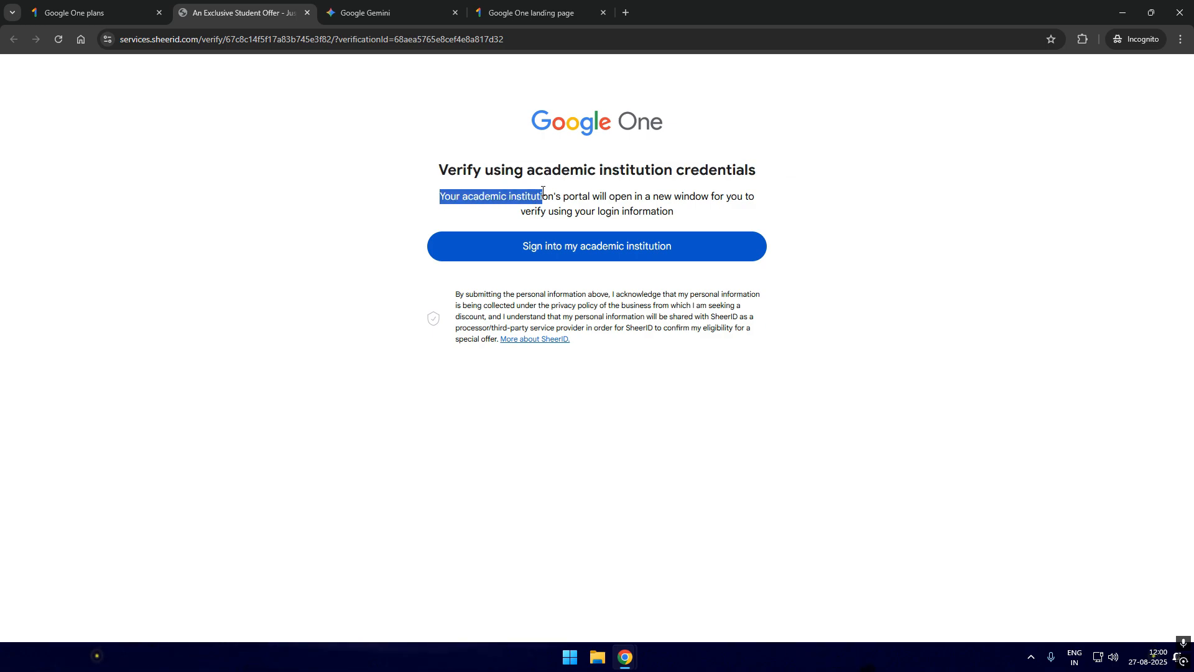
drag(543, 196, 673, 211)
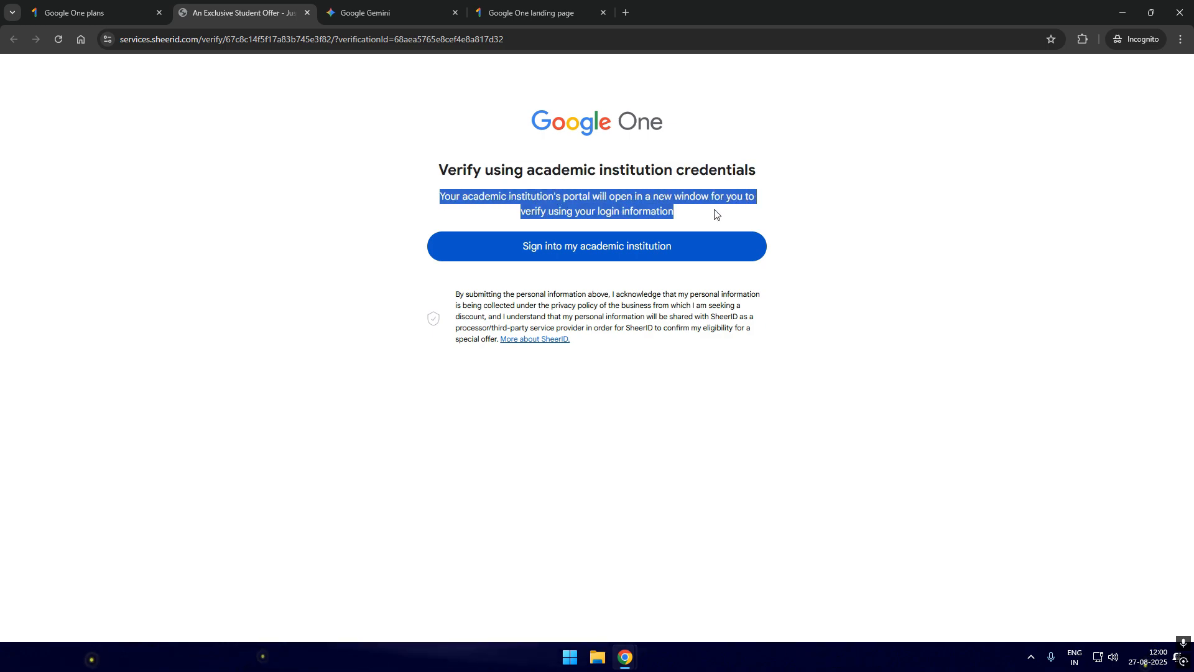
click(597, 245)
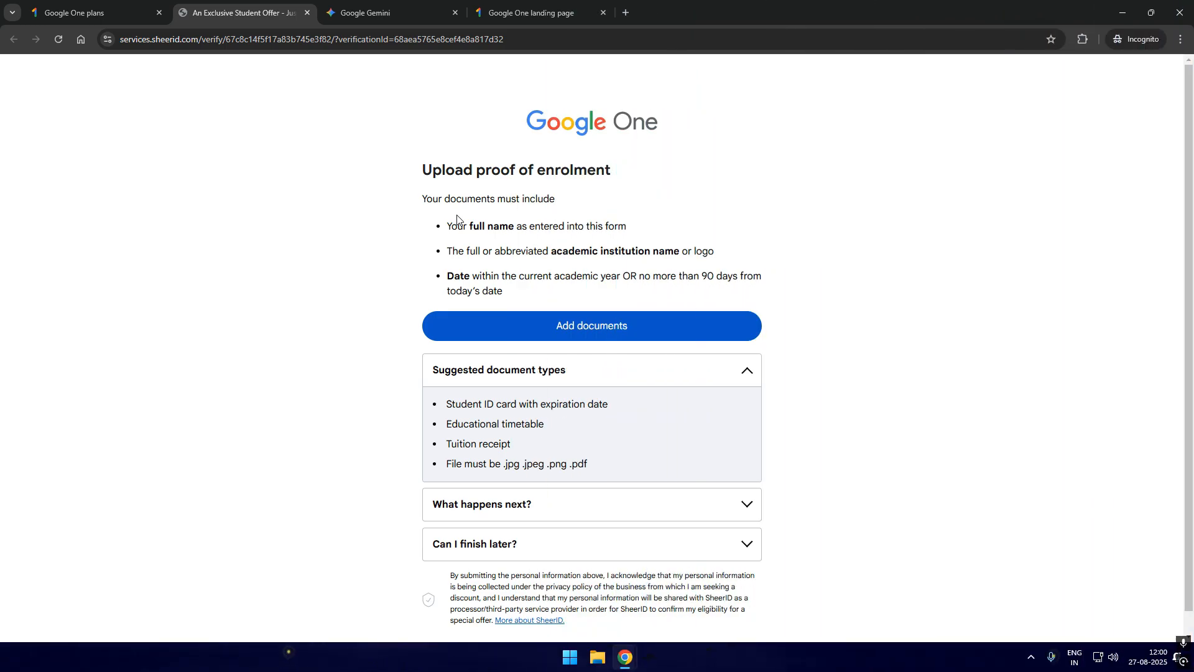
drag(422, 169, 610, 170)
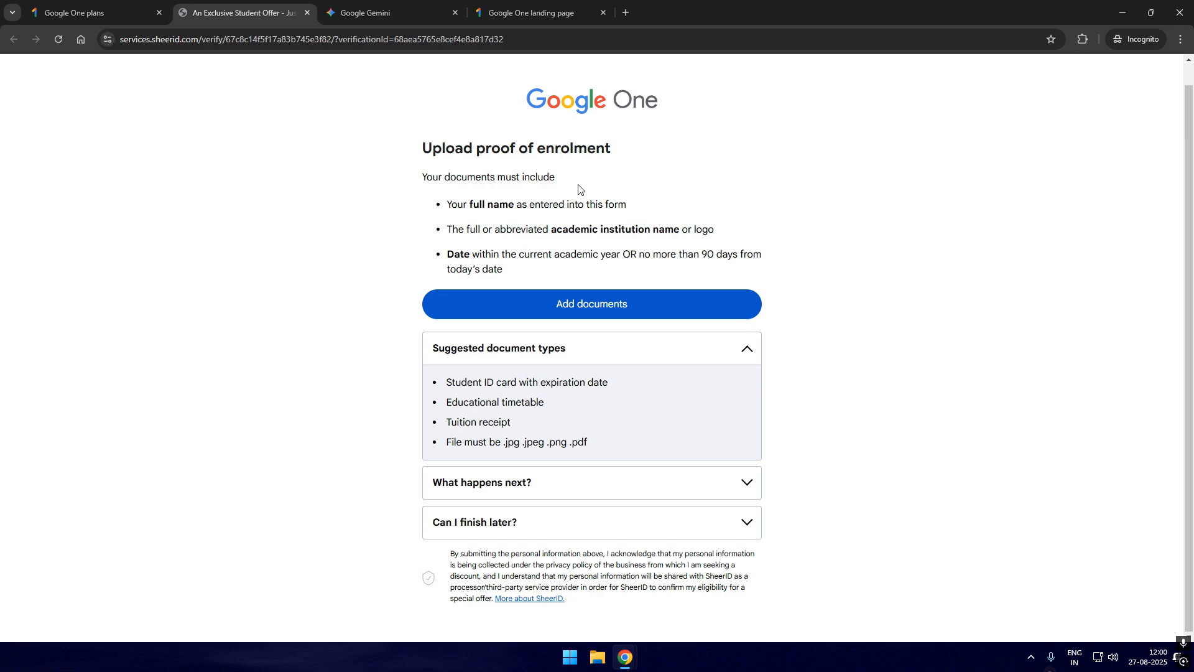
mouse_move(699, 199)
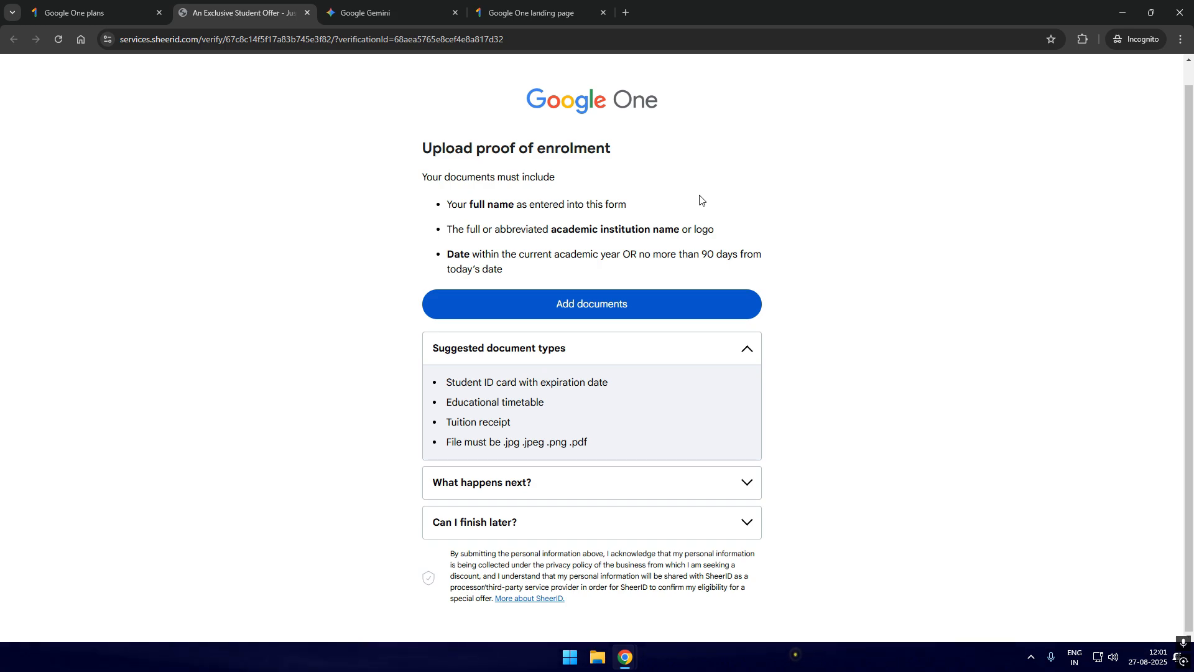
mouse_move(577, 286)
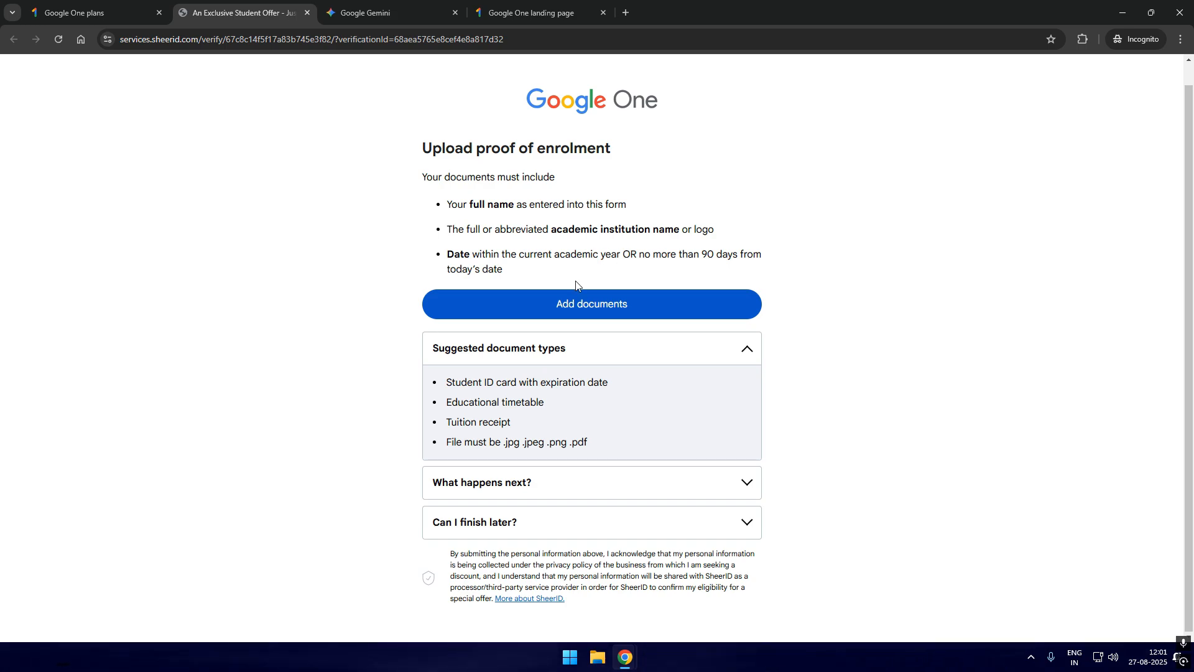
Step: Upload student_id.png plus a second proof-of-enrolment document and submit them
click(591, 303)
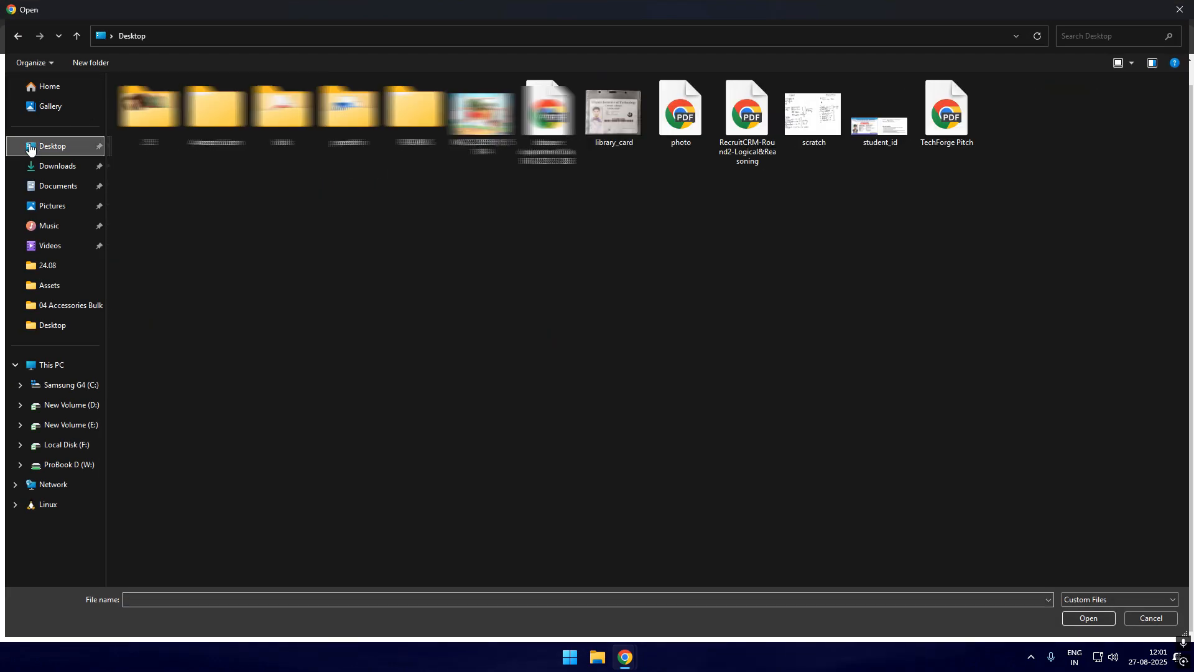
double_click(879, 106)
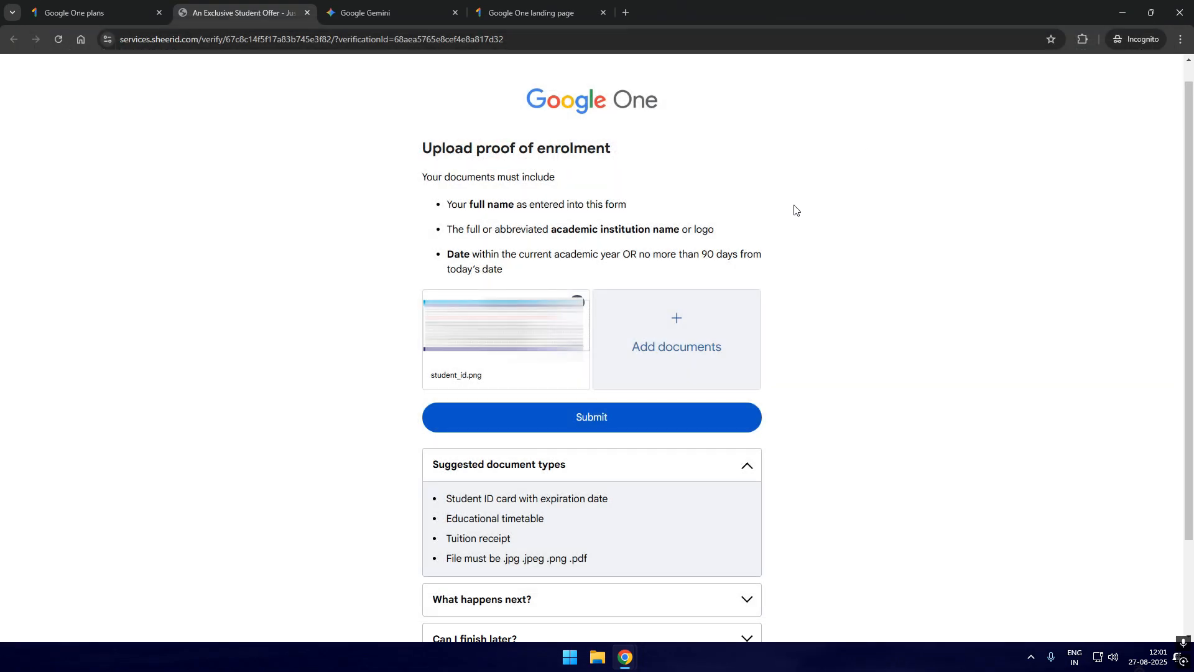
click(675, 339)
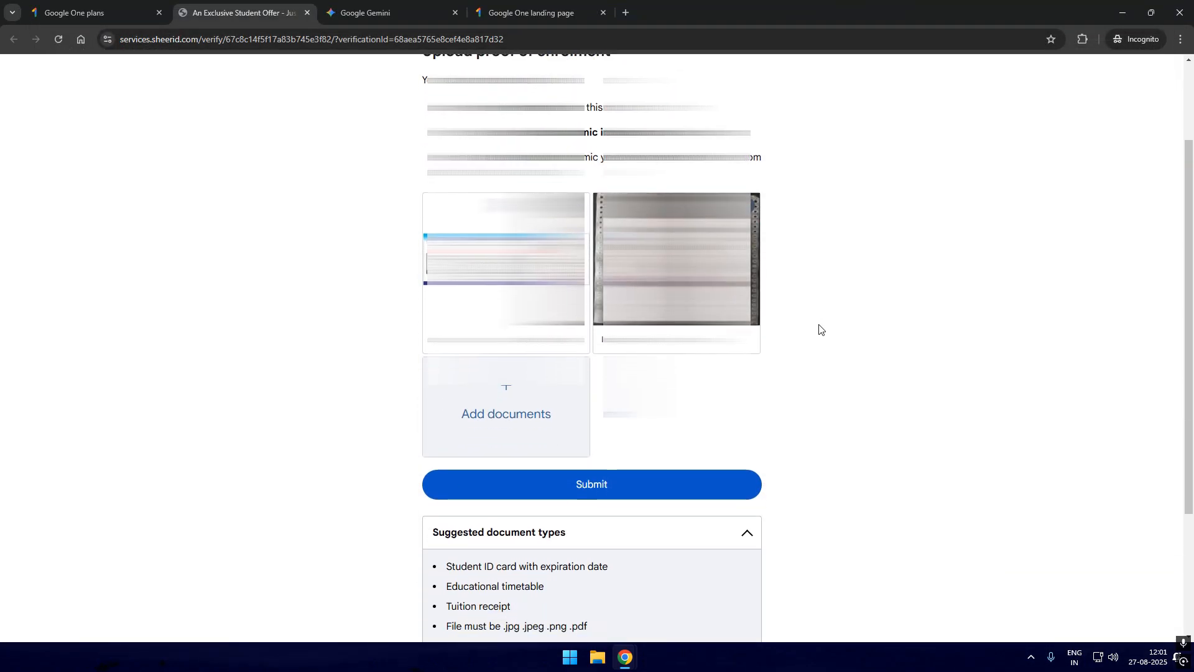
click(591, 484)
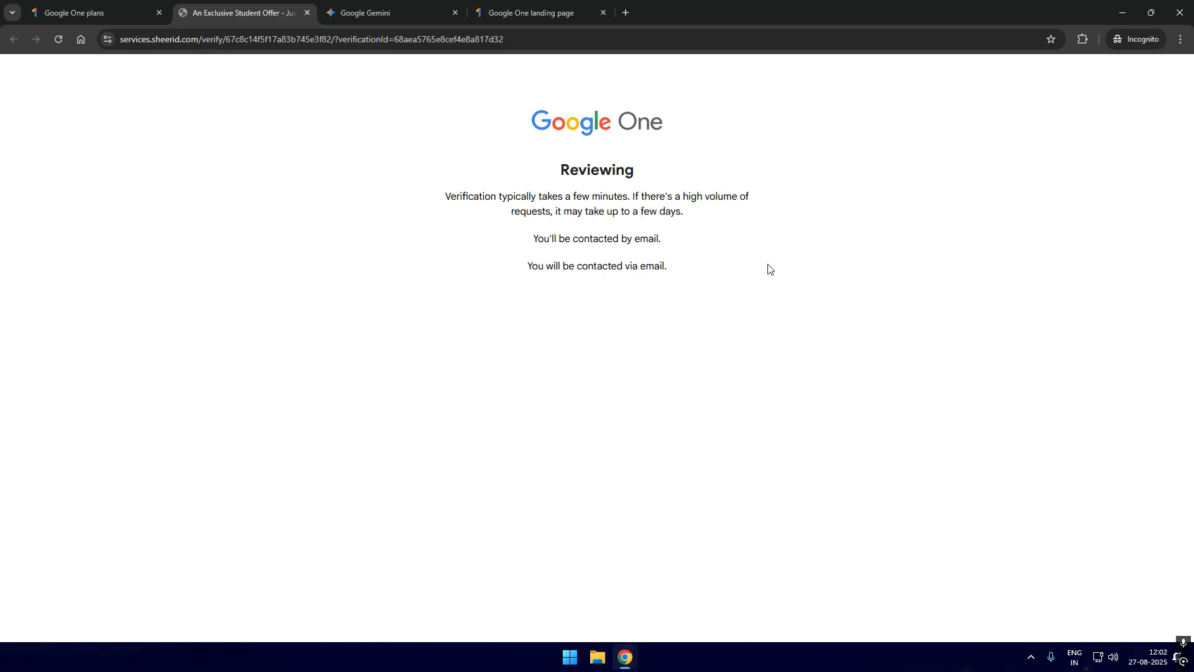
Step: Highlight and clear the verification time notice while waiting on the Reviewing page
drag(444, 196, 749, 196)
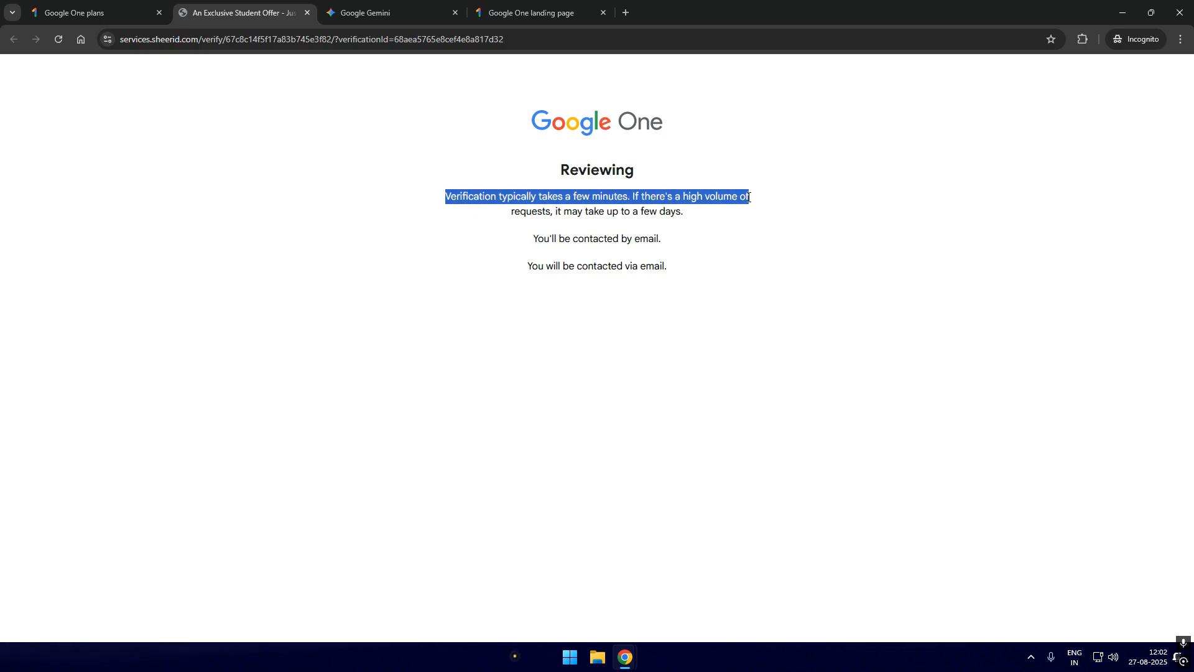
click(536, 237)
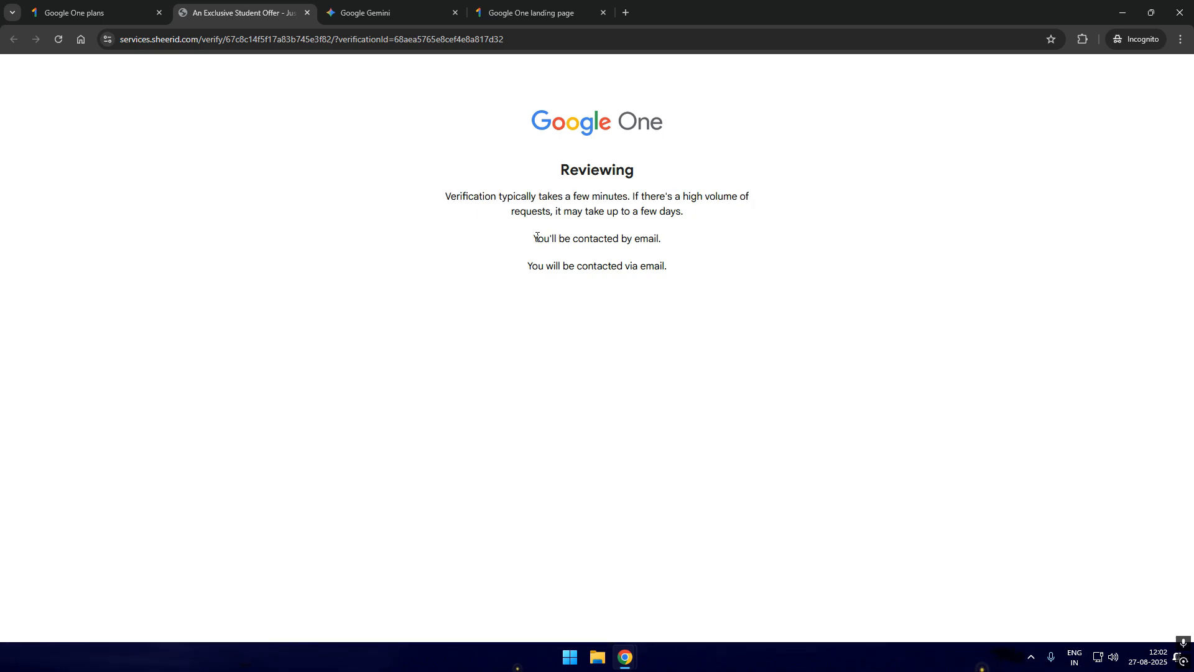
mouse_move(678, 234)
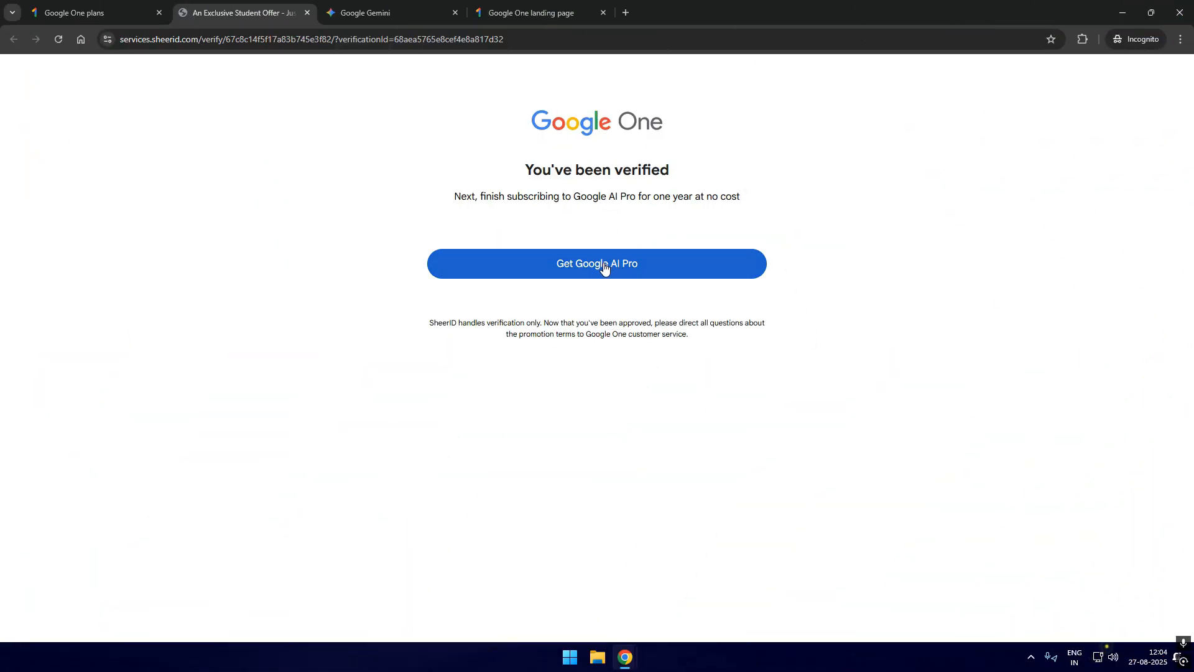
Step: Claim the Google AI Pro student offer and select the unavailable Canara Bank payment row
click(597, 264)
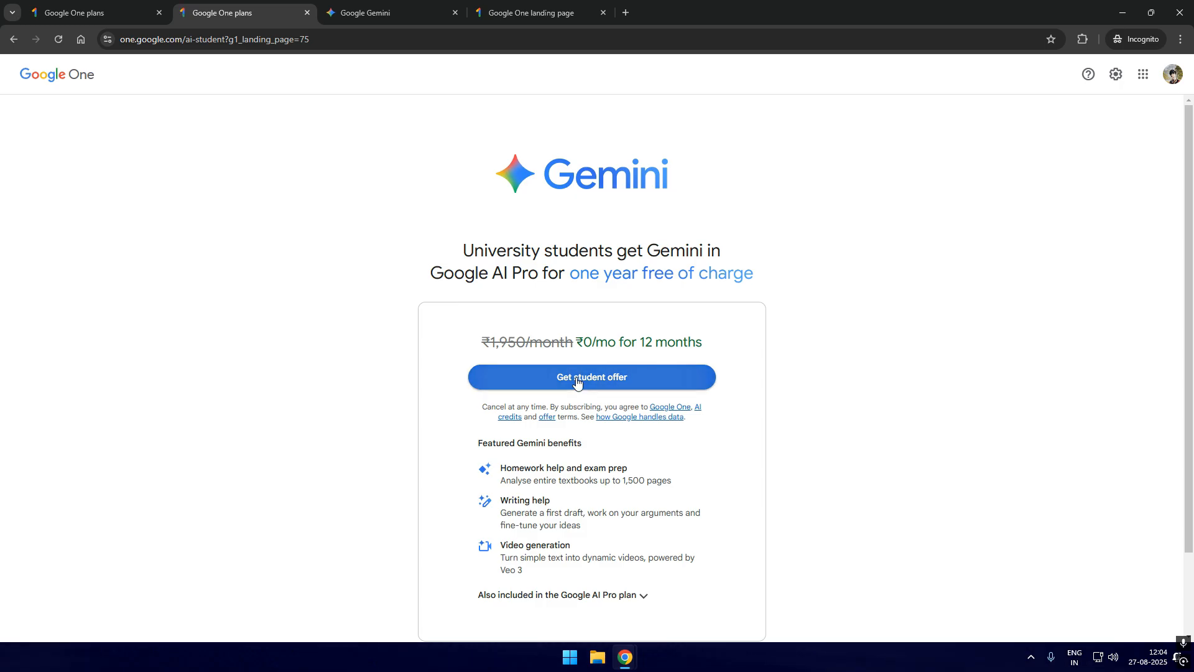
click(590, 376)
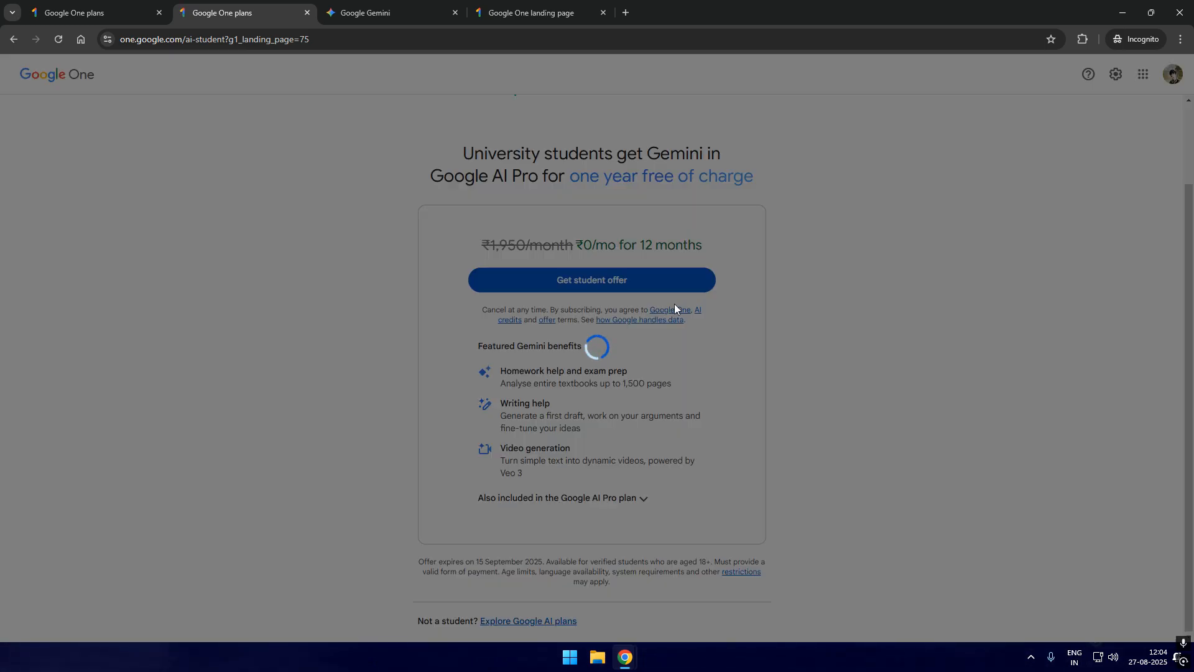
click(590, 279)
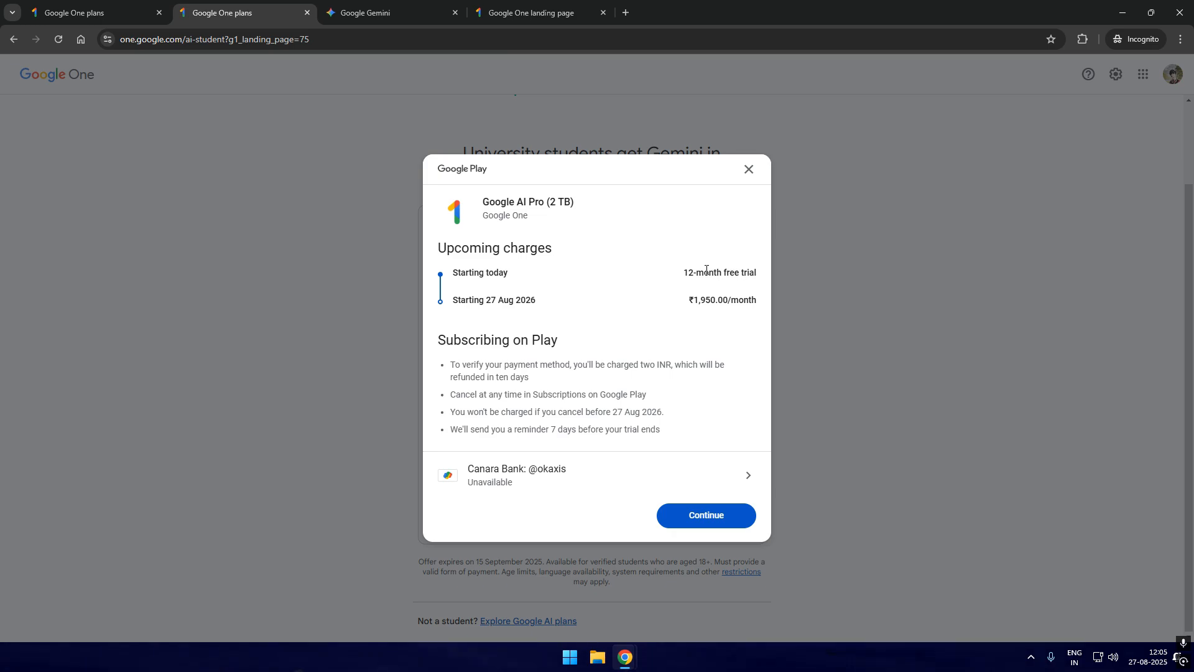
mouse_move(621, 305)
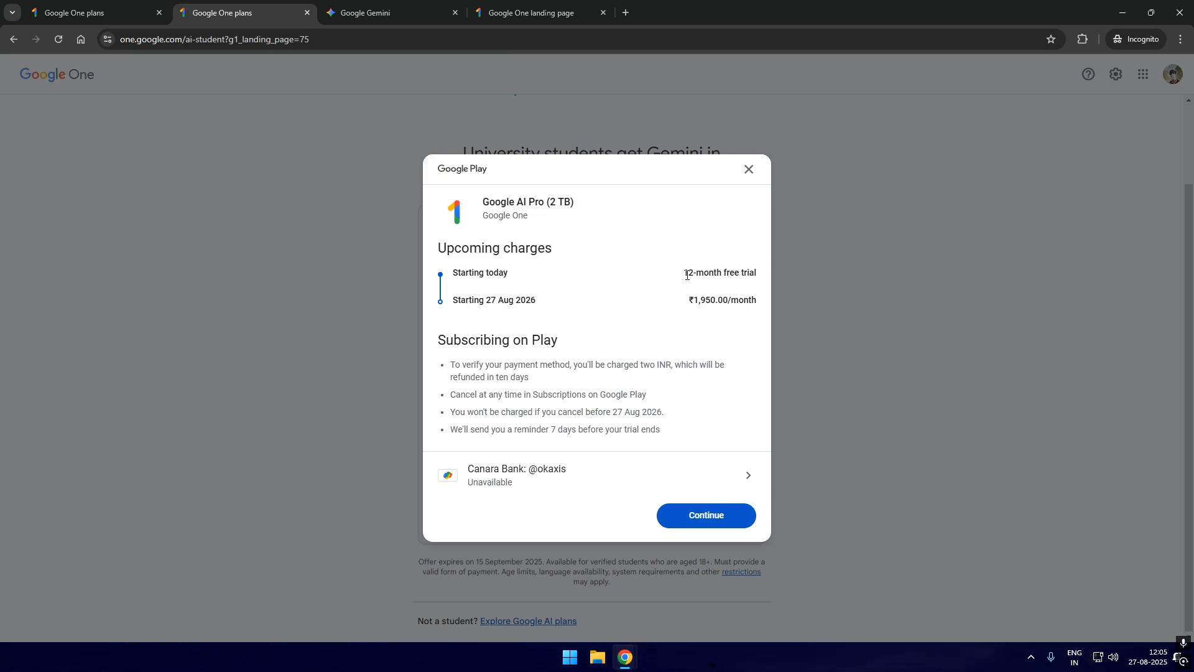
mouse_move(554, 468)
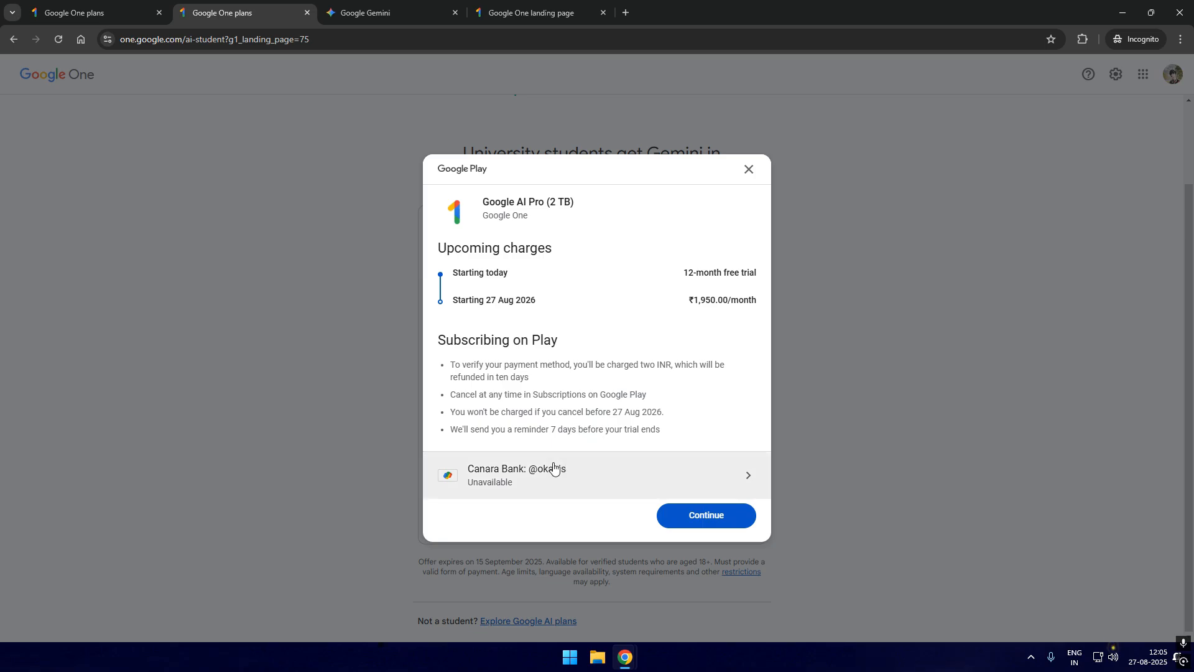
click(594, 475)
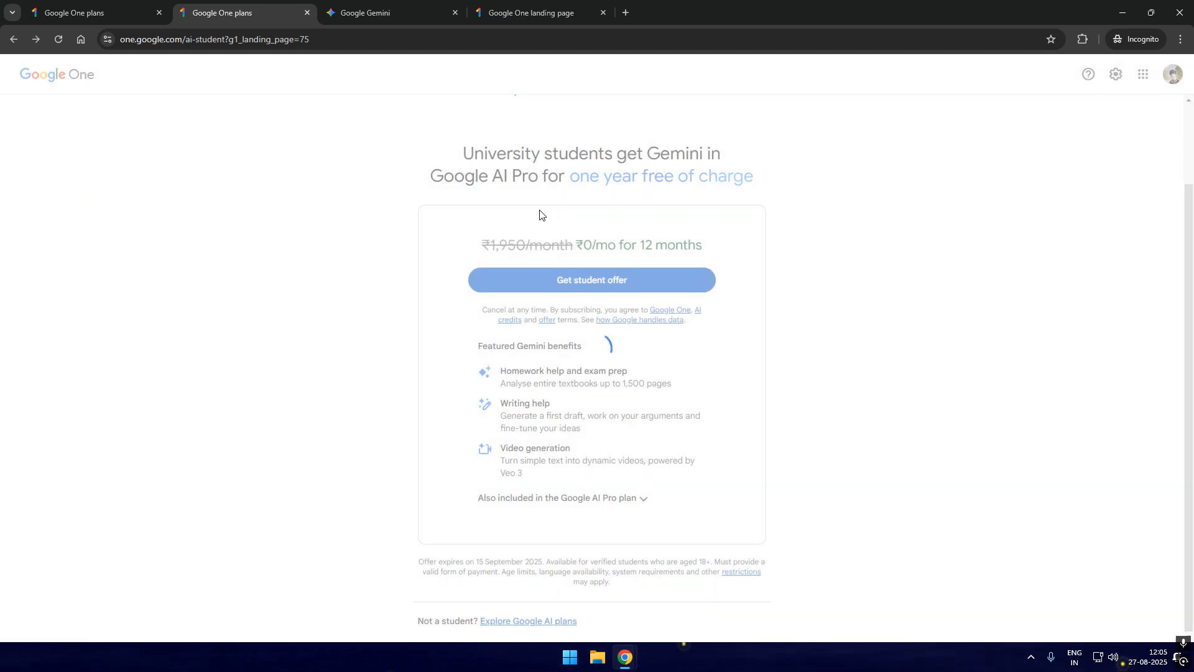
Step: Switch payment to UPI: QR code and subscribe to the 12-month free trial
click(590, 280)
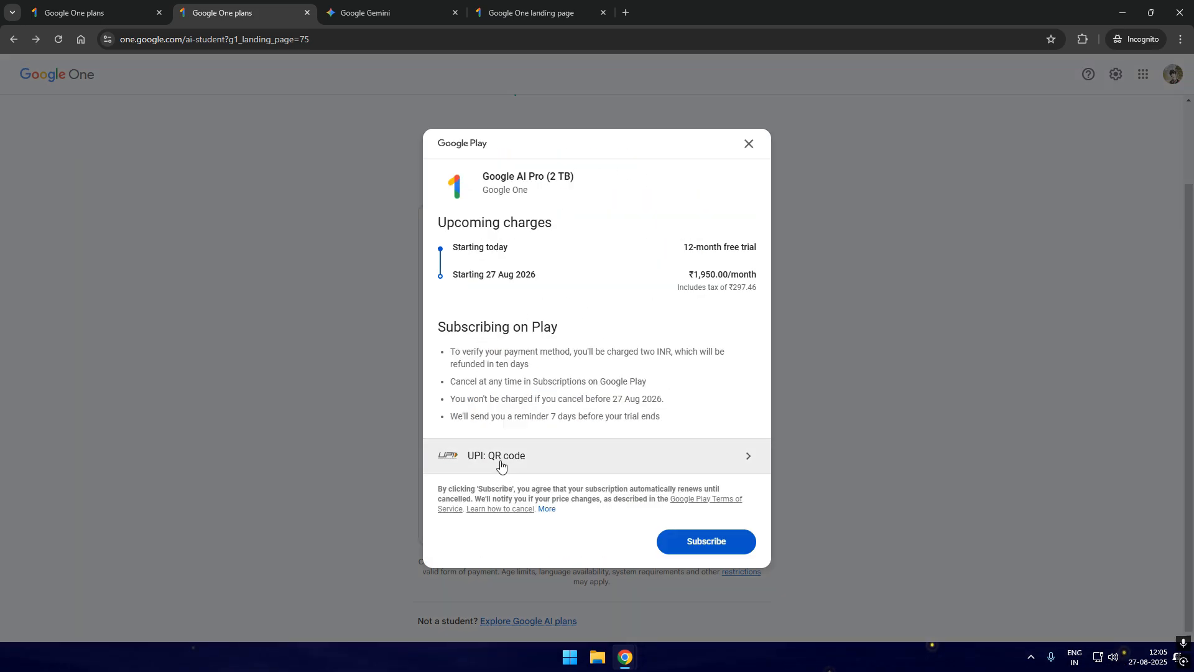
mouse_move(655, 441)
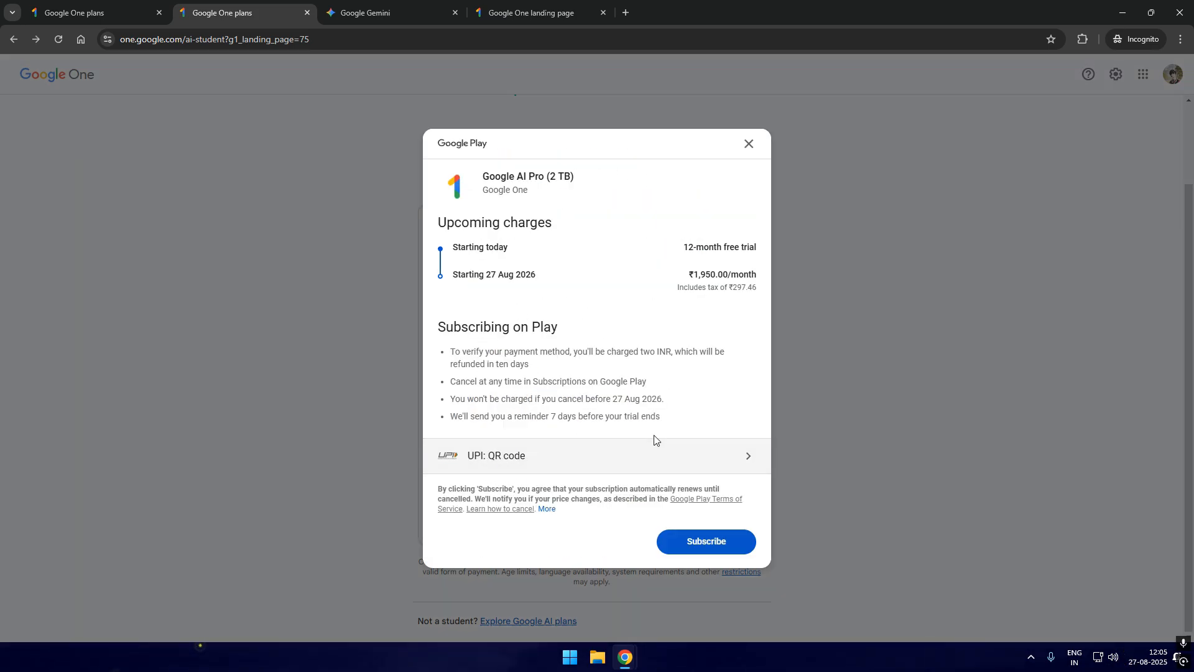
click(747, 143)
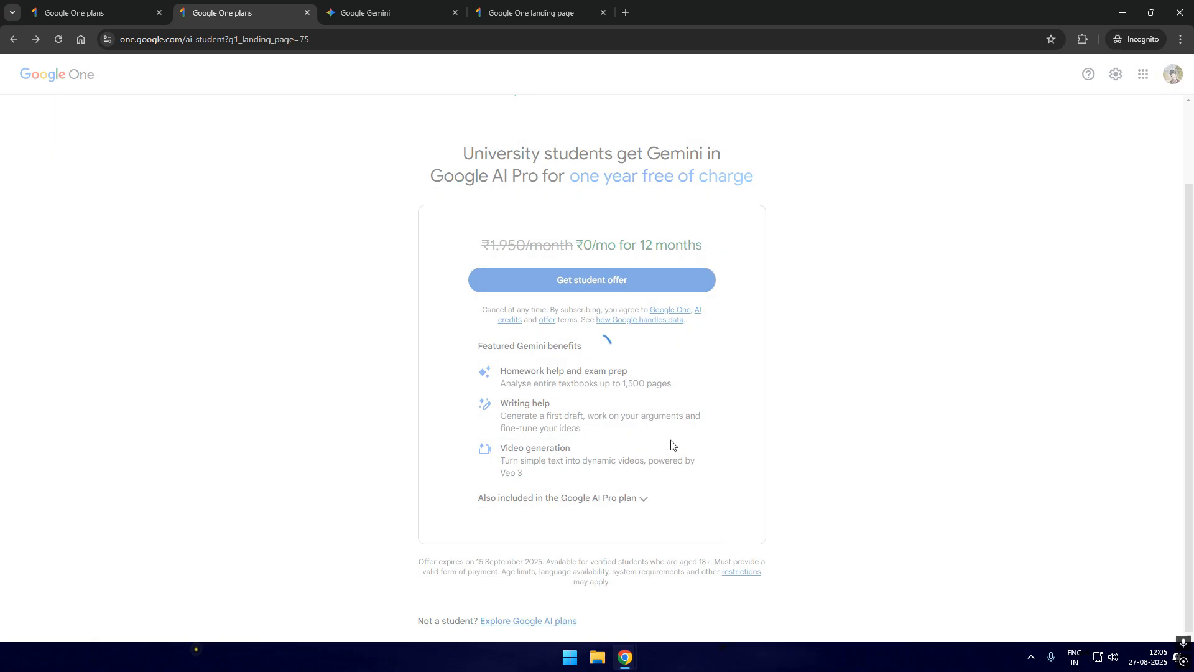
click(590, 280)
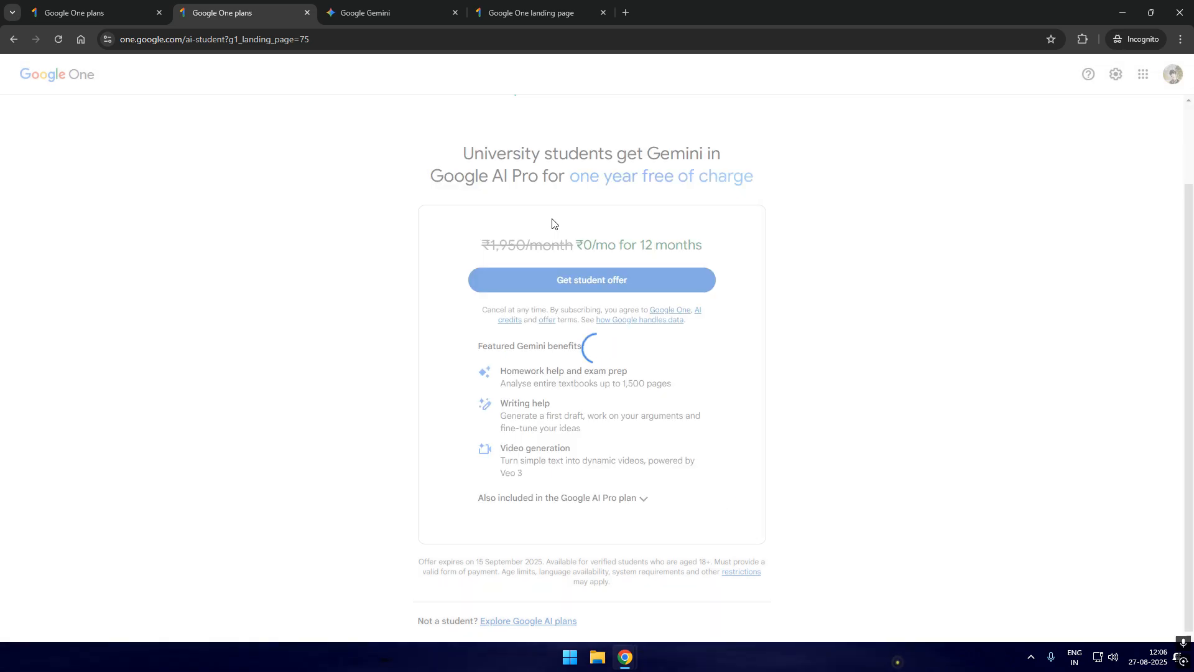
Step: Acknowledge the Google Play Subscribed confirmation and switch to the Google Gemini tab
click(590, 279)
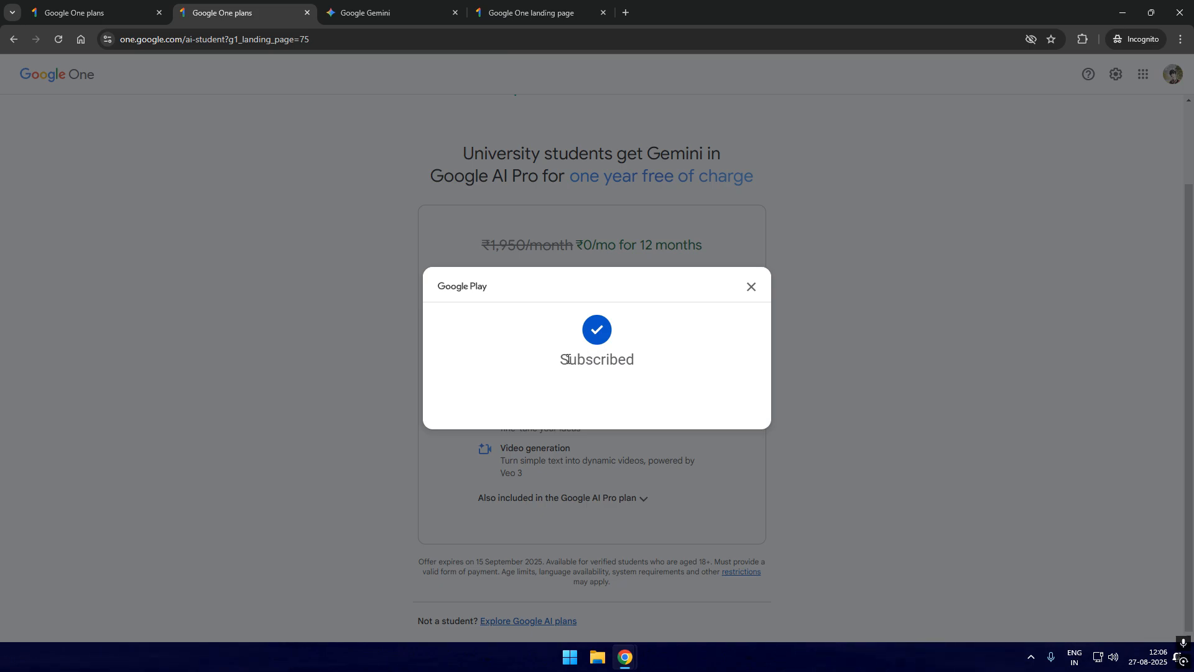
mouse_move(496, 97)
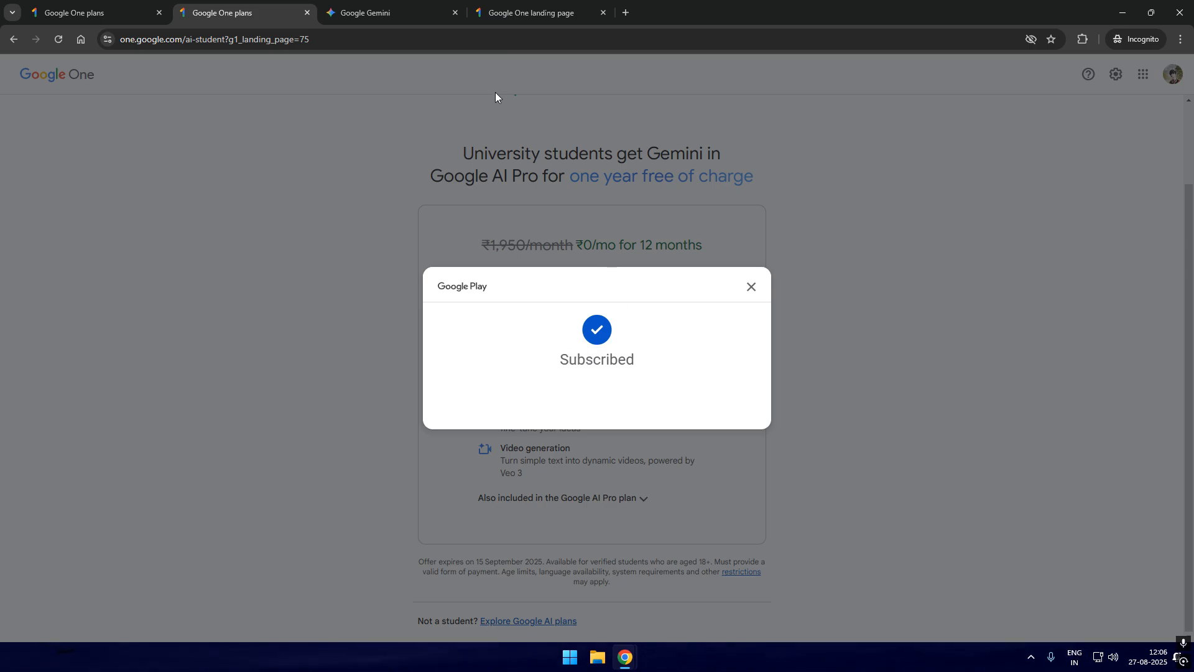
click(388, 13)
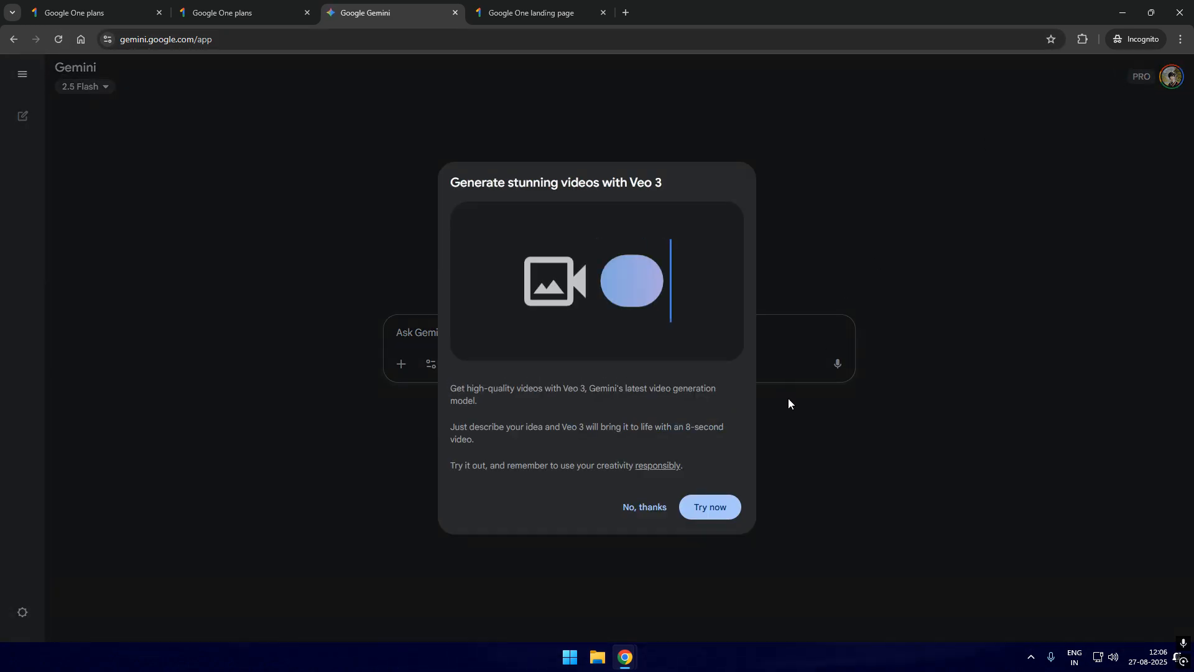
Step: Decline the Veo 3 video promotion popup with No, thanks
click(642, 516)
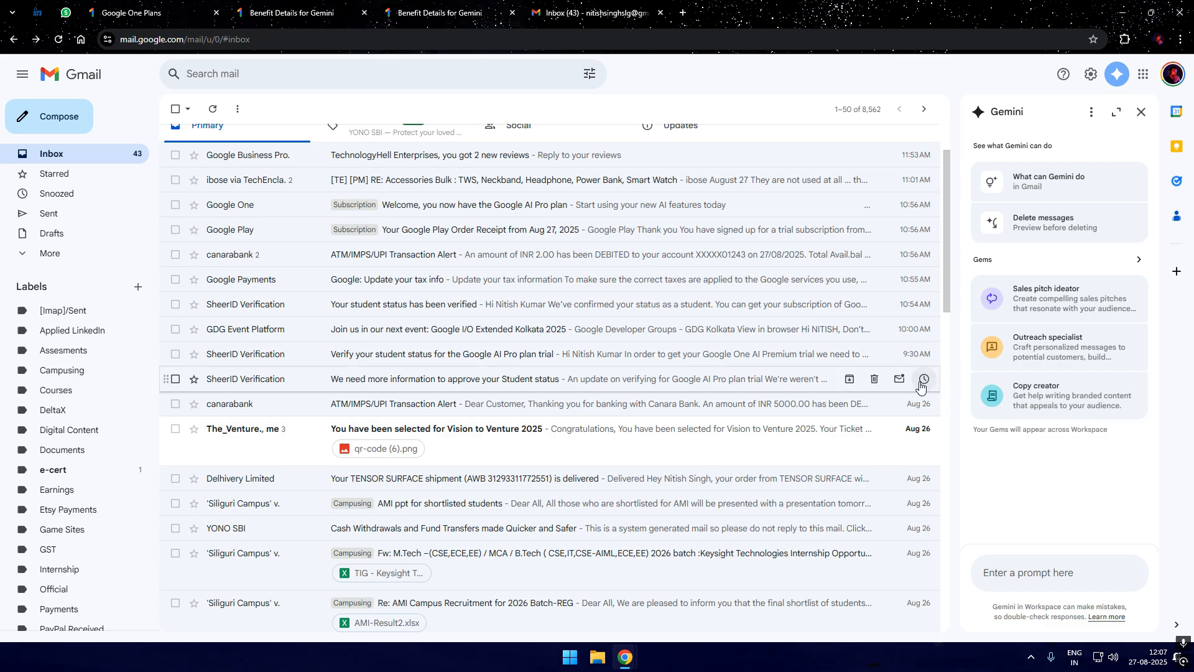
Step: Read SheerID's more-information and student-status-verified emails, then close Google One's Subscribed dialog
click(457, 383)
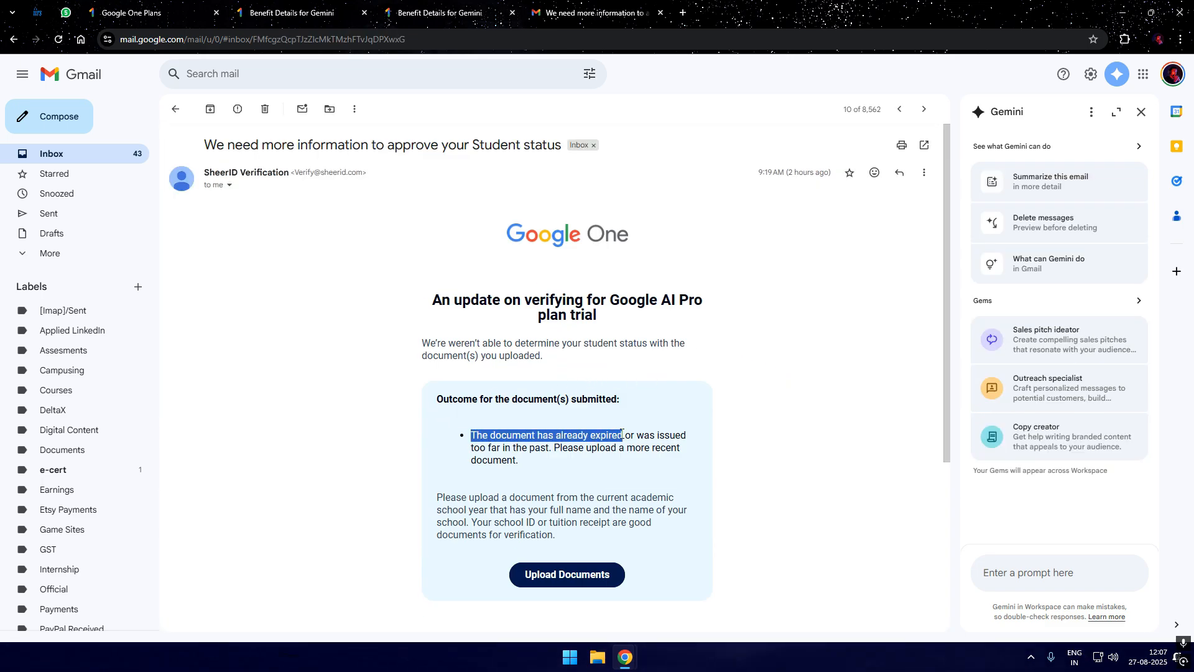
click(757, 420)
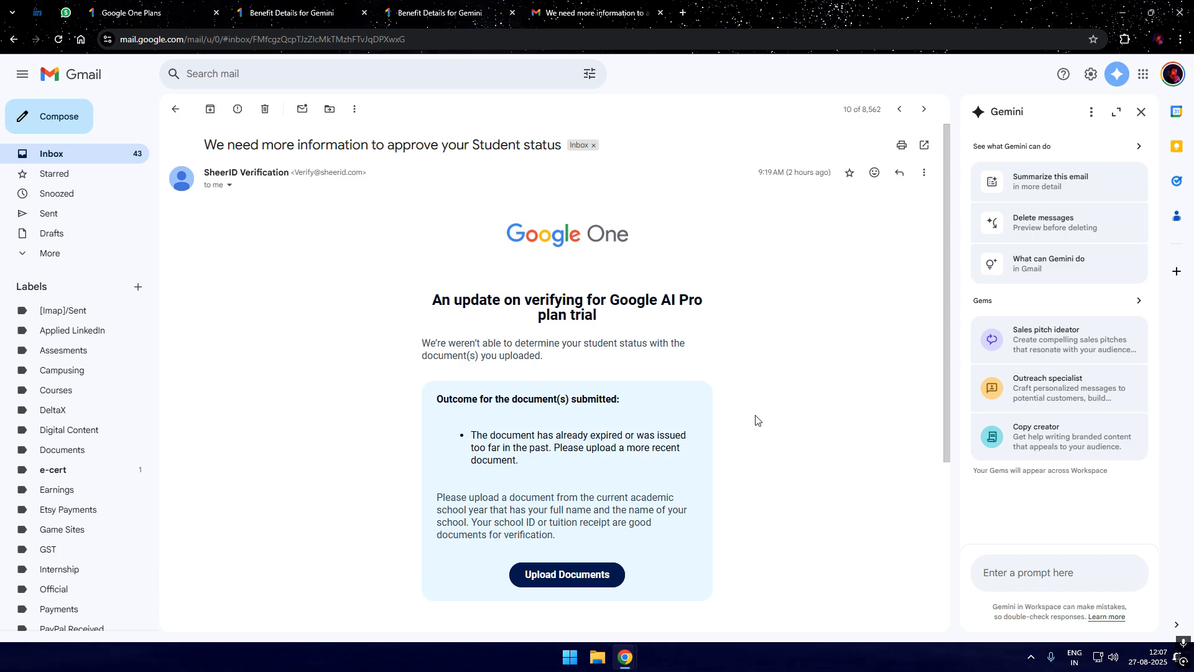
click(899, 109)
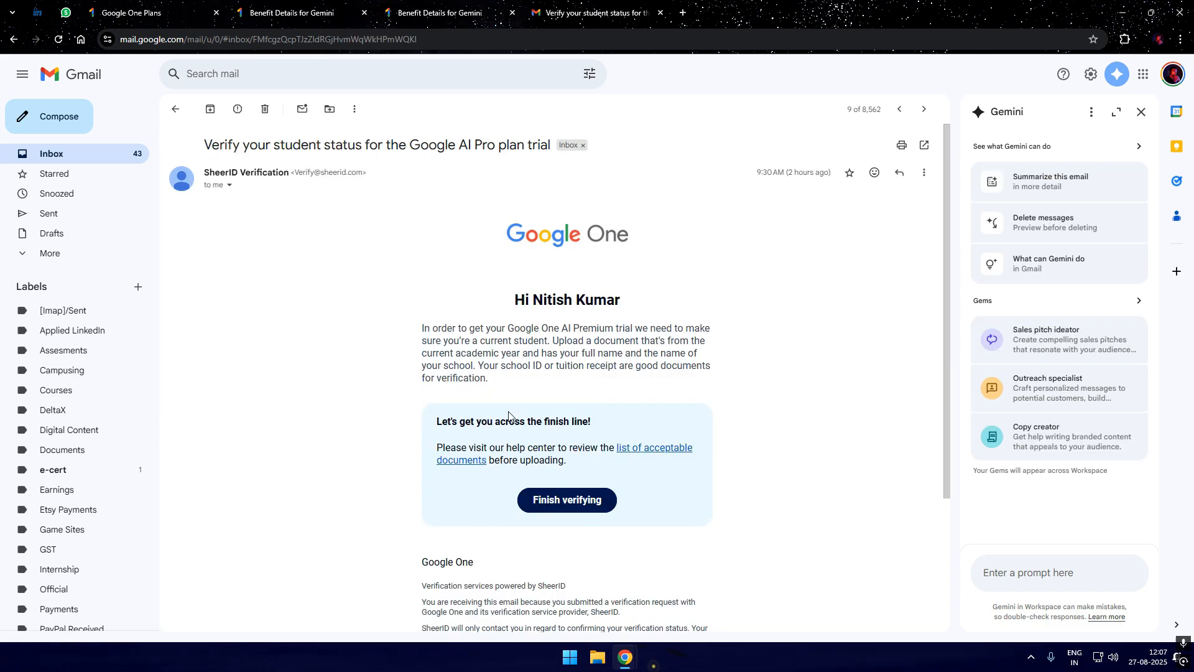
click(177, 109)
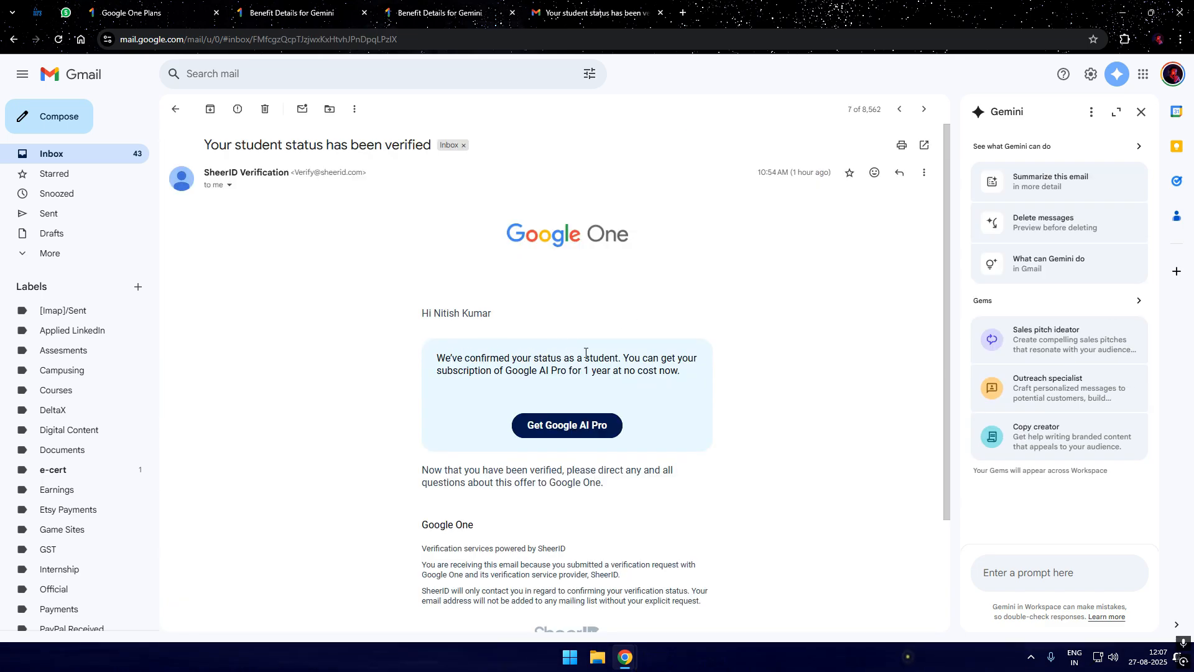
drag(437, 357, 680, 371)
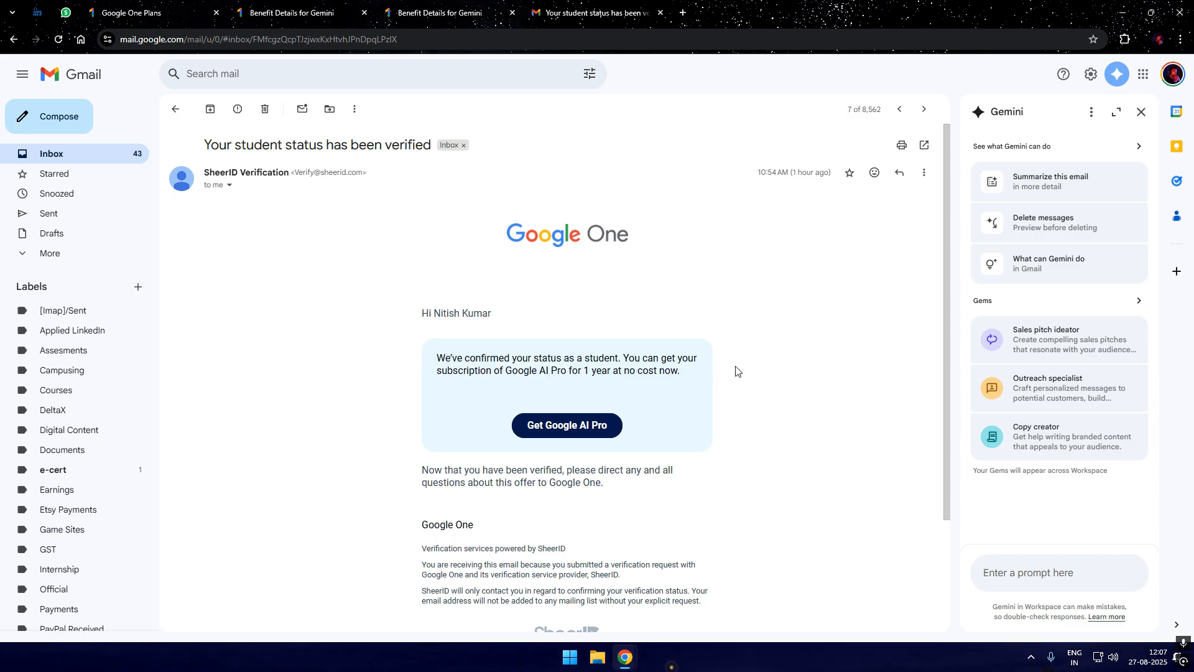
click(176, 109)
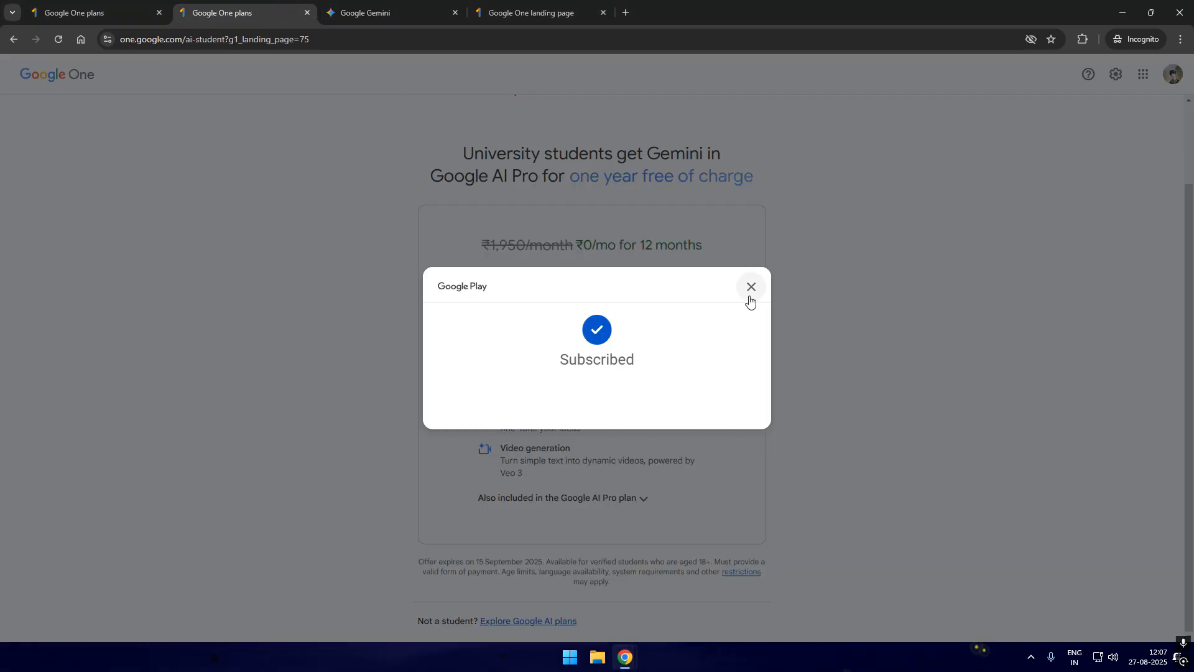
click(749, 286)
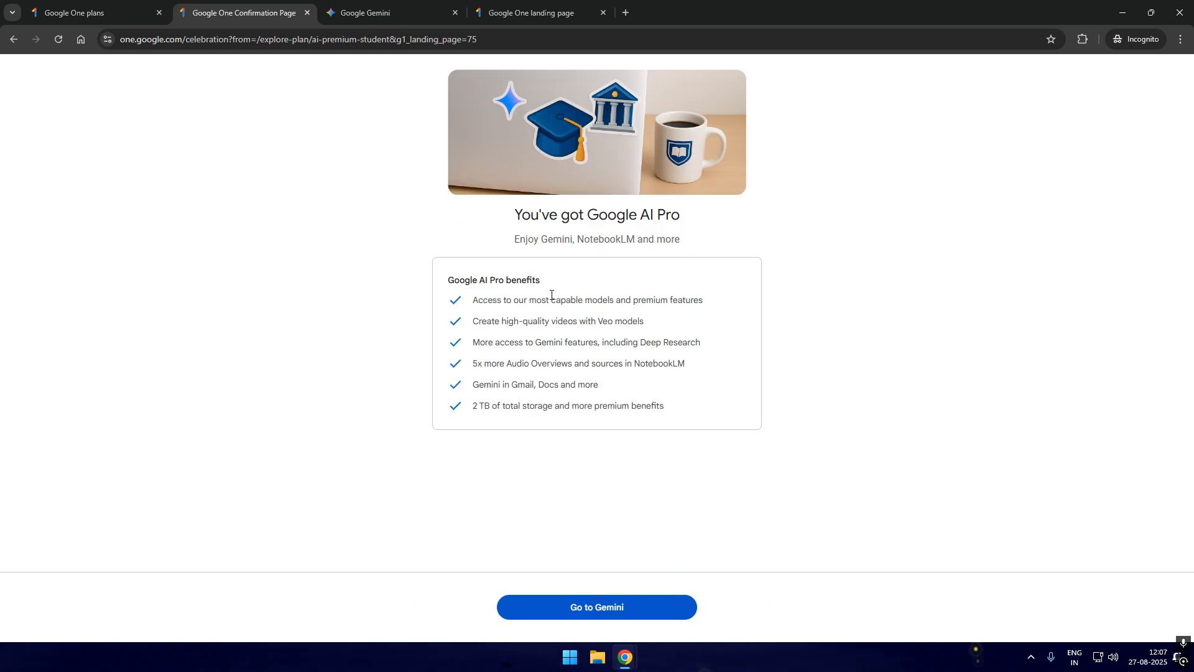